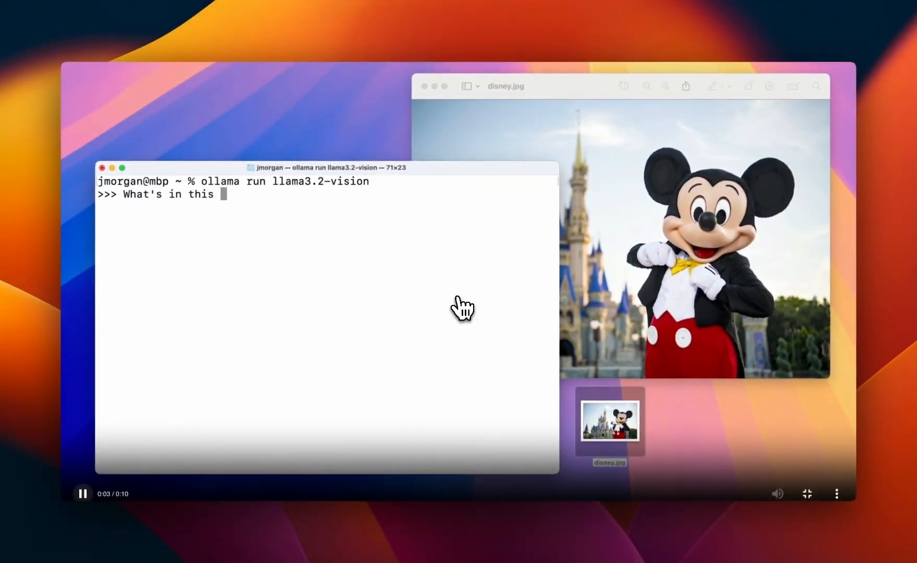
- Scroll the Ollama Llama 3.2 Vision post down to the Get started run commands
type("image? /Users/jmorgan/Desktop/disney.jpg")
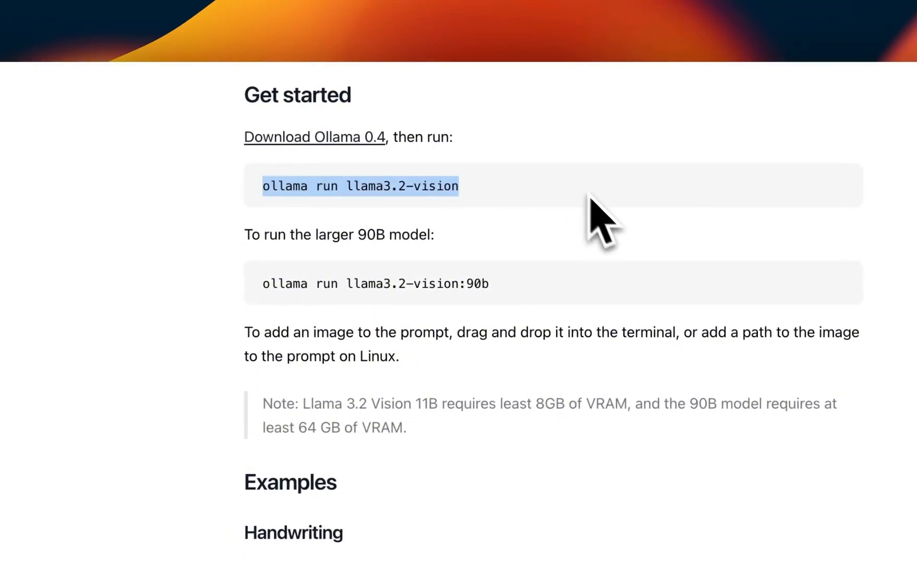
scroll("down", 3)
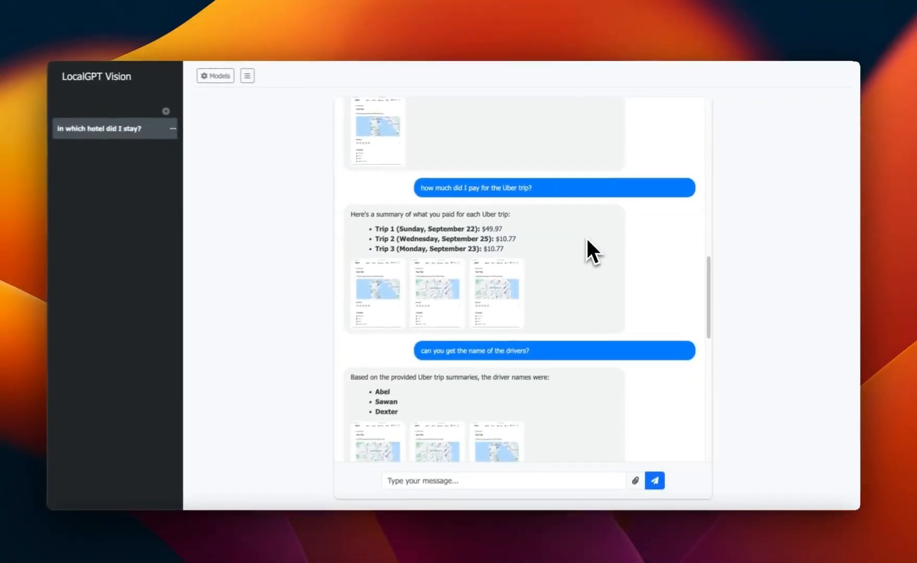
scroll("down", 3)
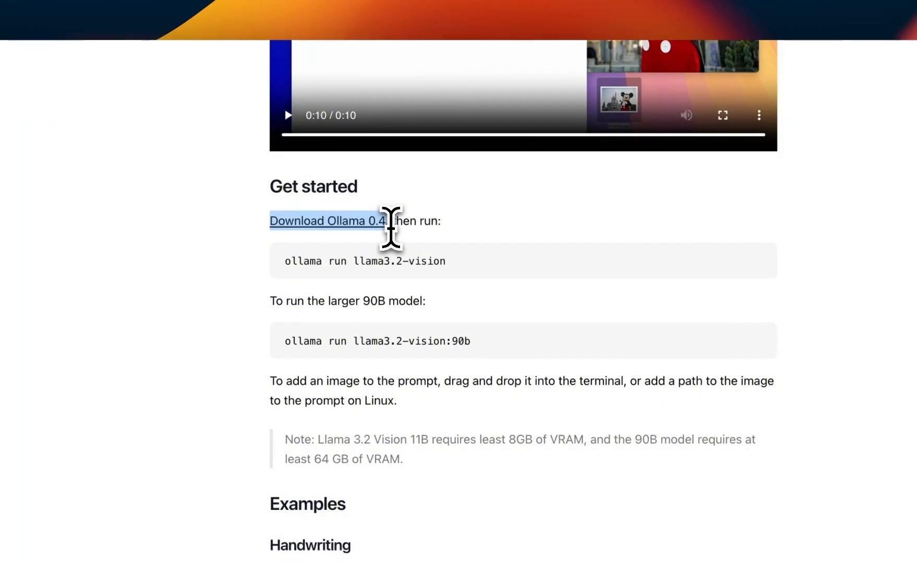
mouse_move(386, 252)
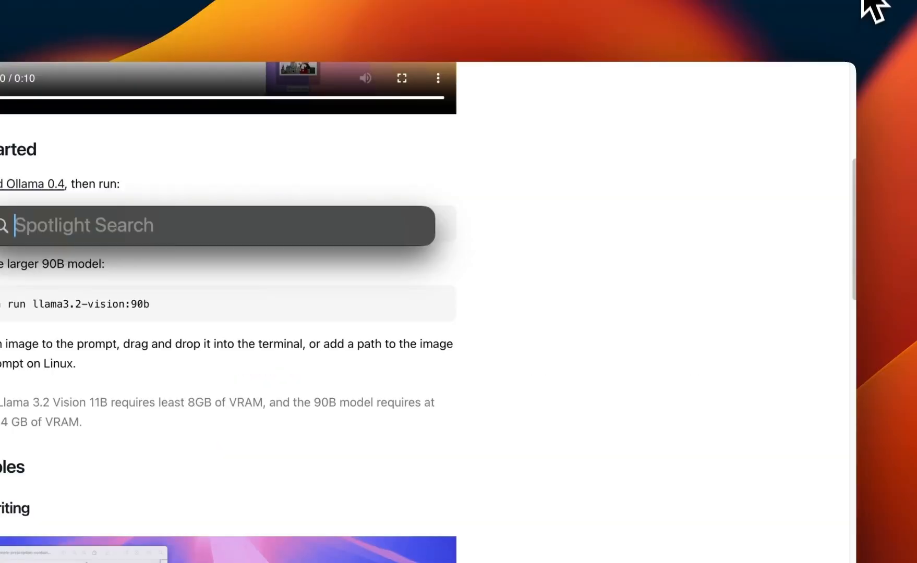
mouse_move(838, 18)
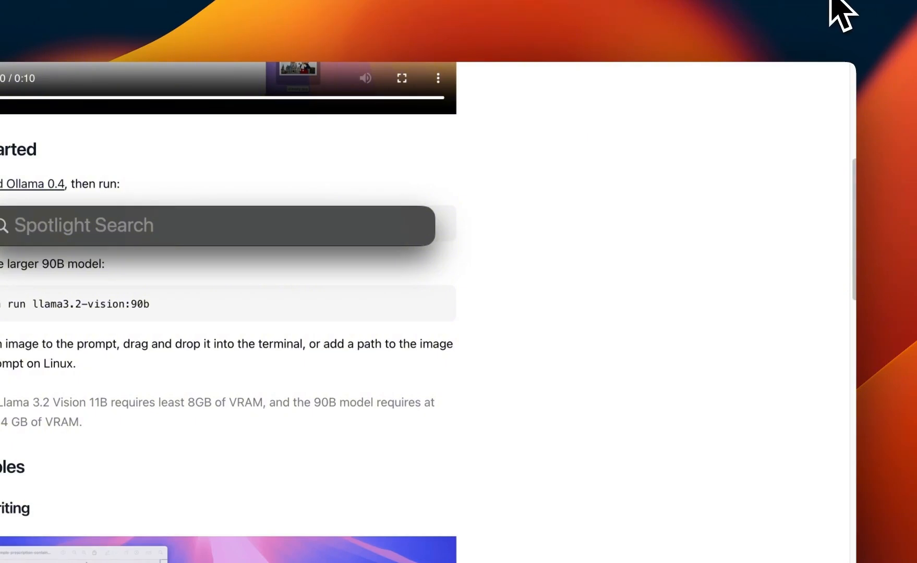
- Enter `ollama pull llama3.2-vision` in Terminal, selecting the verb to edit between pull and run
key("Escape")
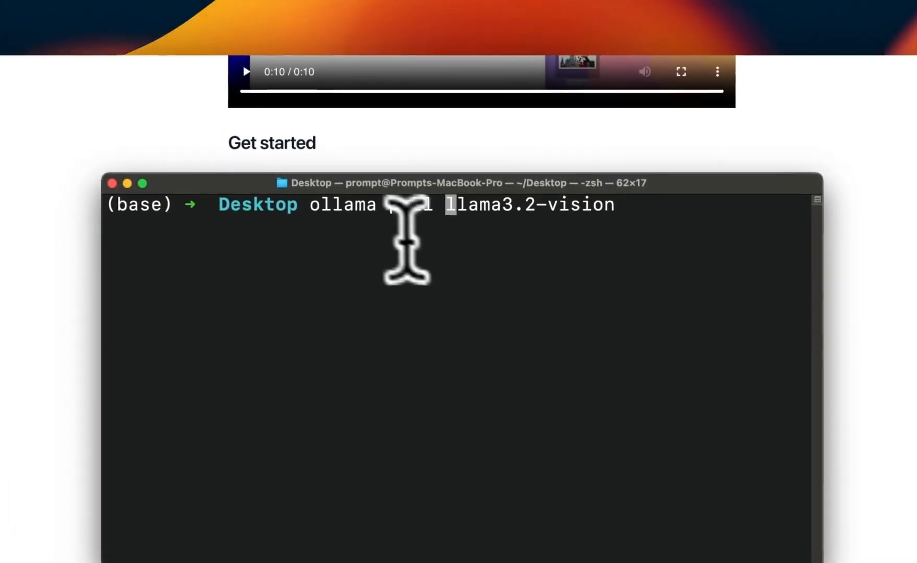
double_click(344, 205)
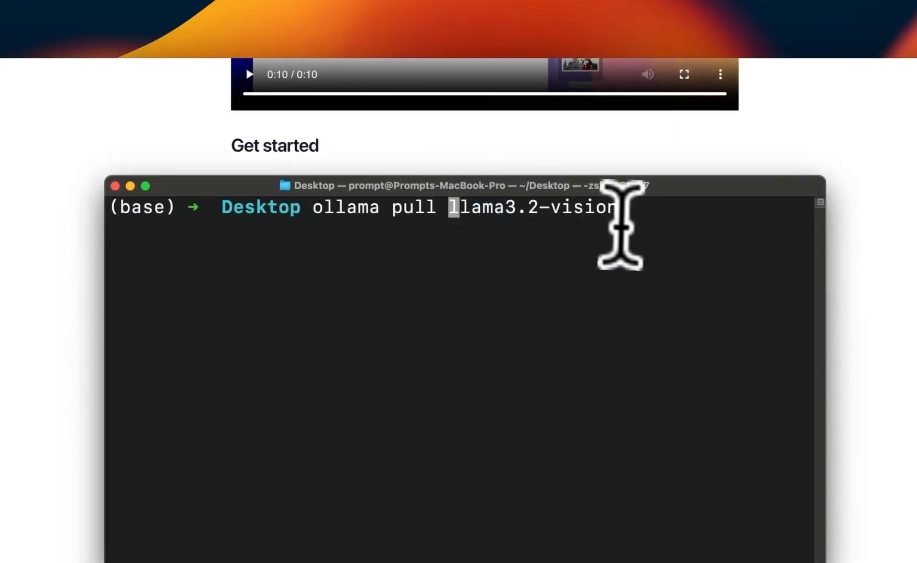
mouse_move(629, 229)
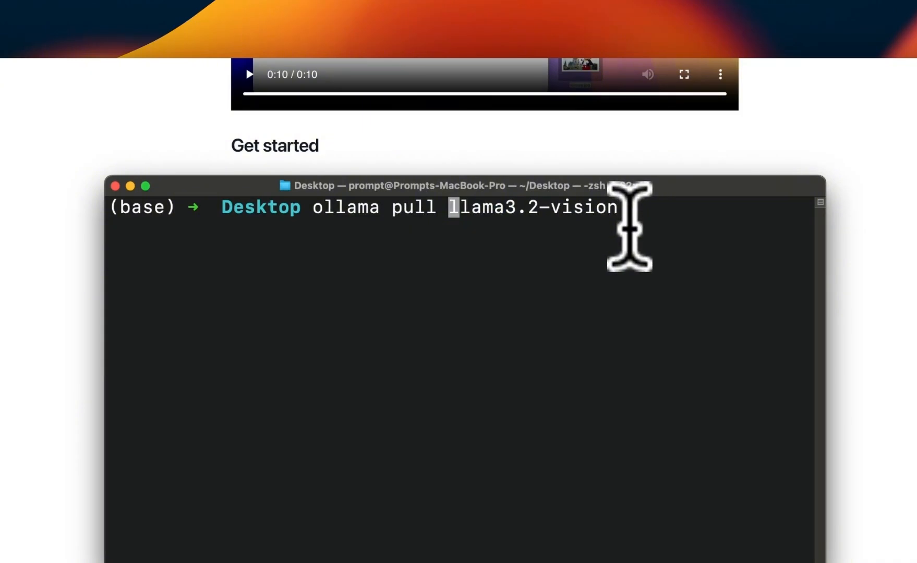
mouse_move(620, 222)
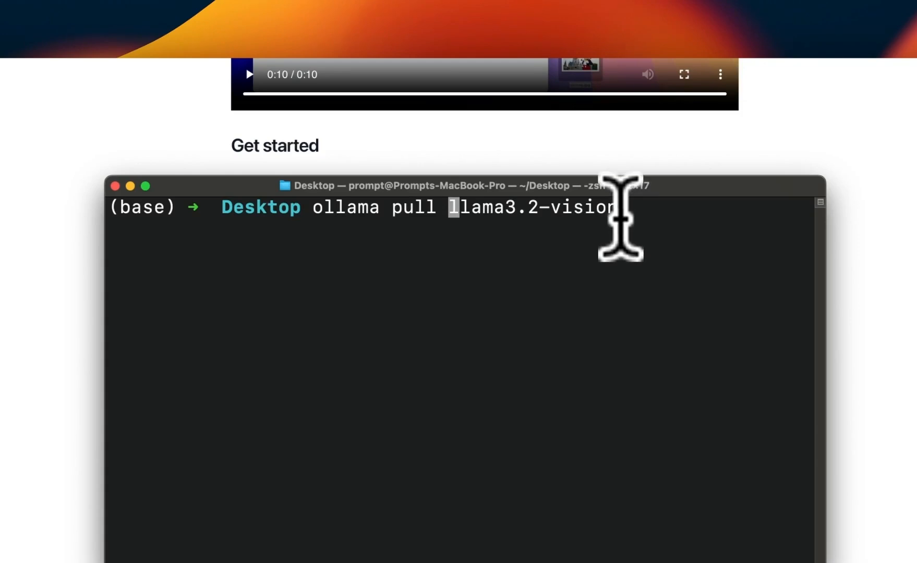
mouse_move(624, 229)
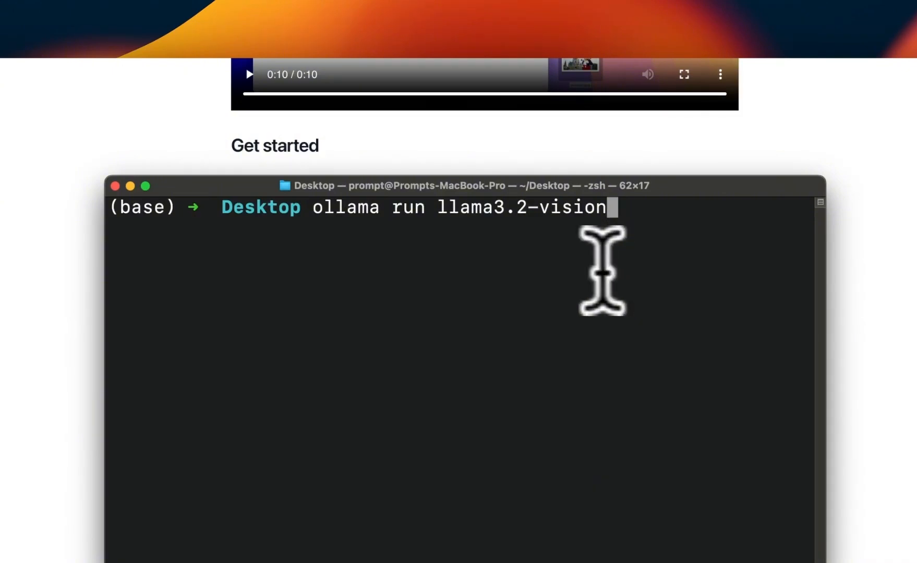
mouse_move(359, 210)
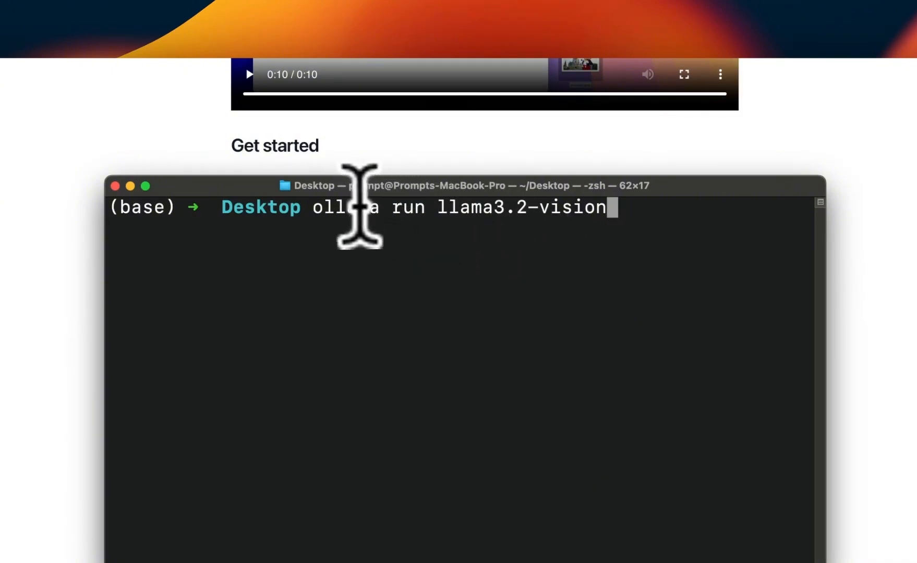
- Run the llama3.2-vision chat, greet it with 'Hi', then ask 'what is in this image?'
key("Return")
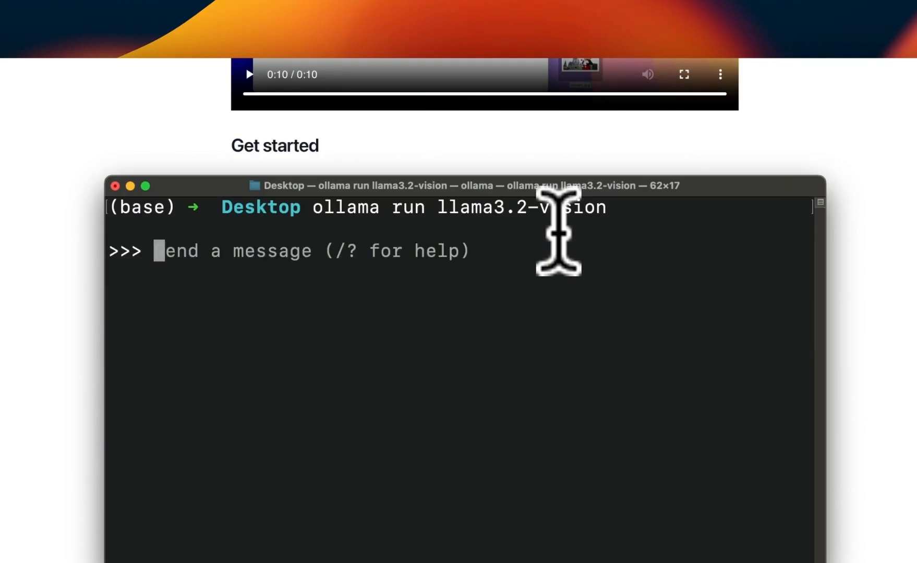
type("Hi")
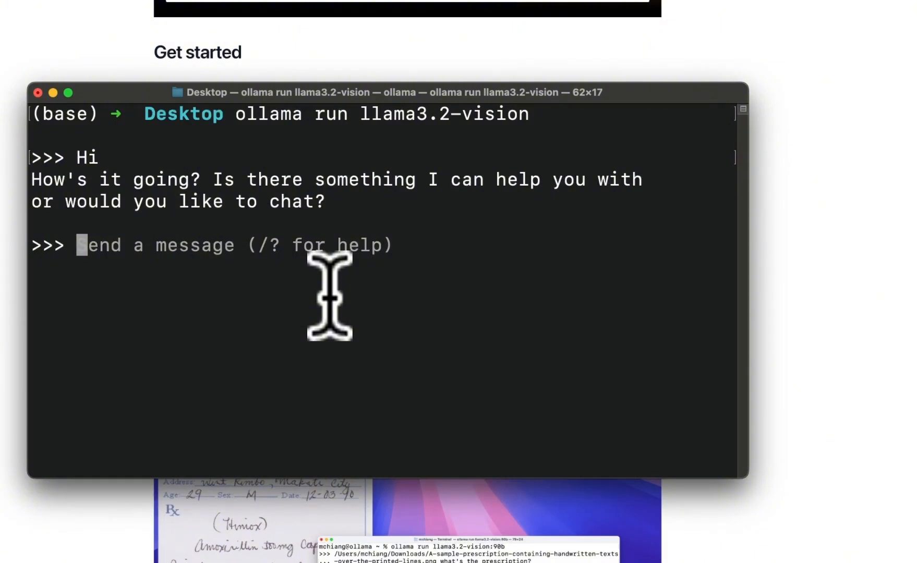
type("what is in h")
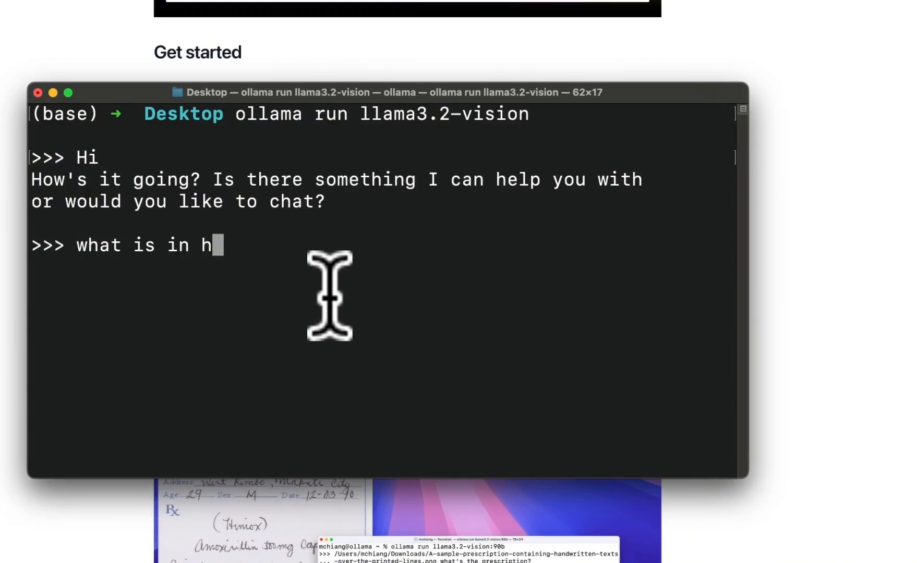
type("this image?")
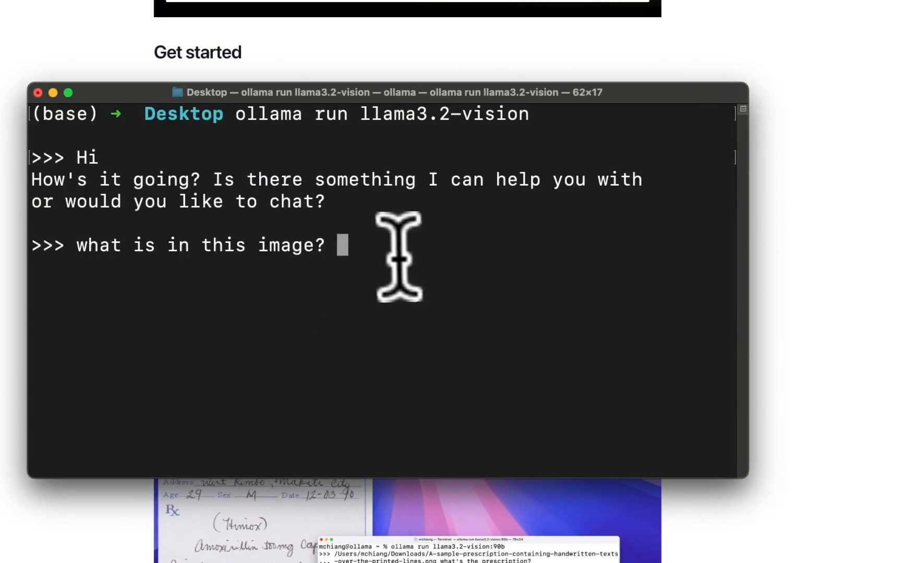
mouse_move(422, 247)
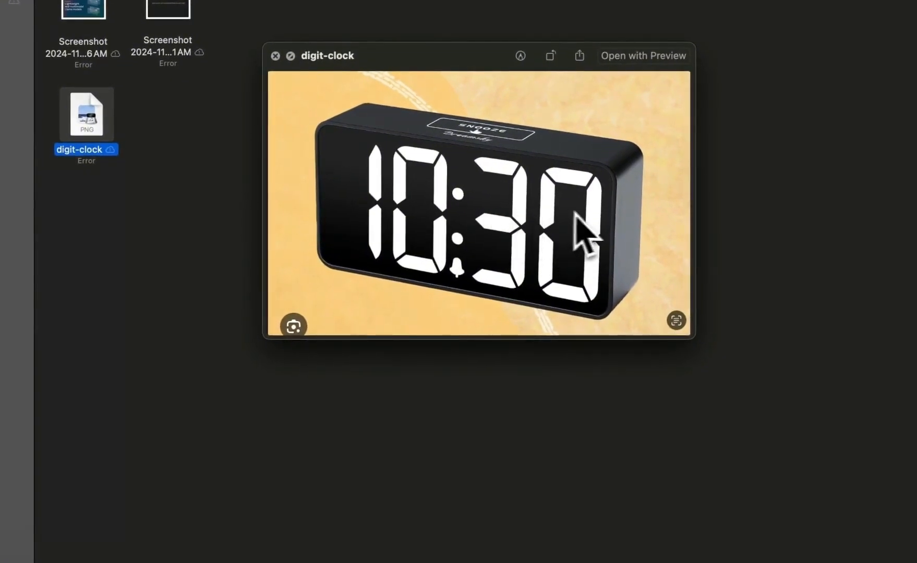
mouse_move(659, 280)
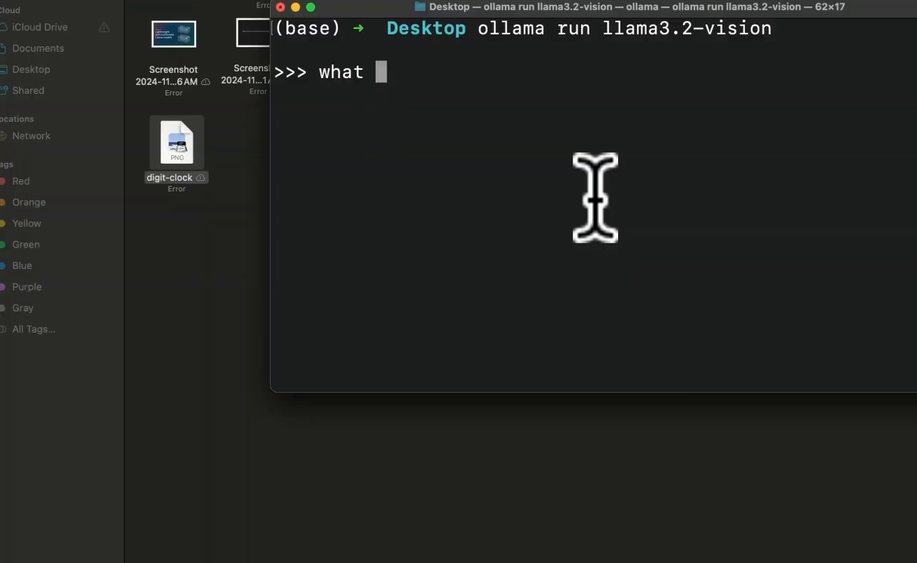
- Ask the vision model what is in the digit-clock image while previewing it
type("is in this image")
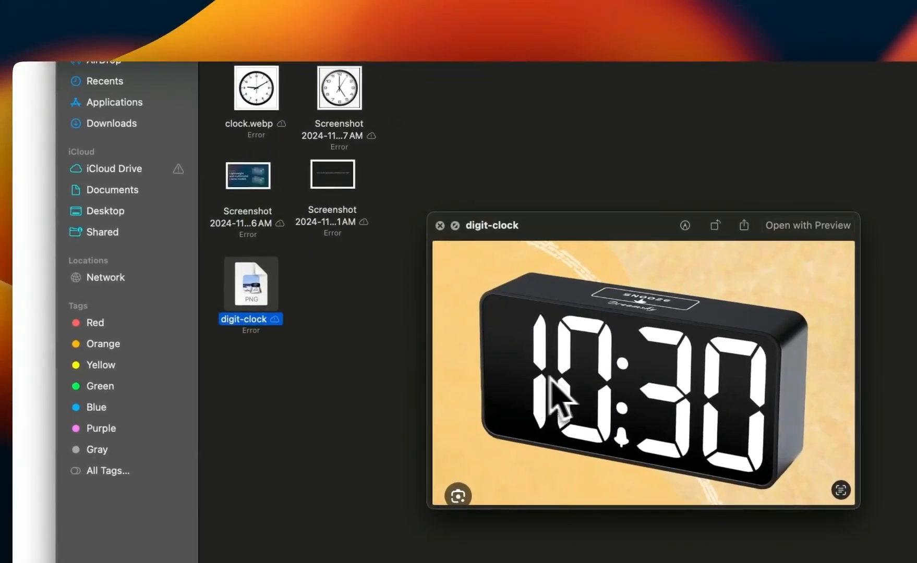
mouse_move(591, 397)
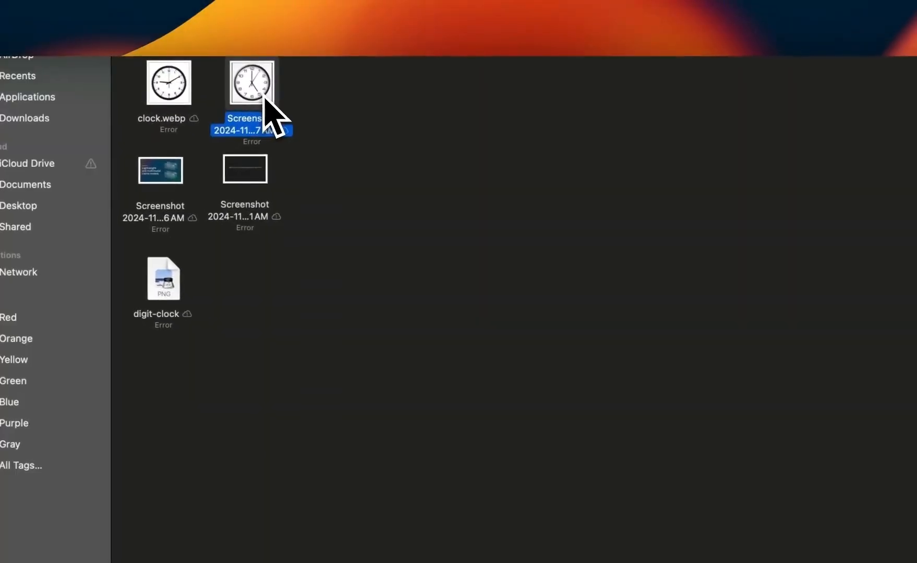
- Preview the analog clock screenshot and ask 'what is the time according to this image?'
double_click(251, 82)
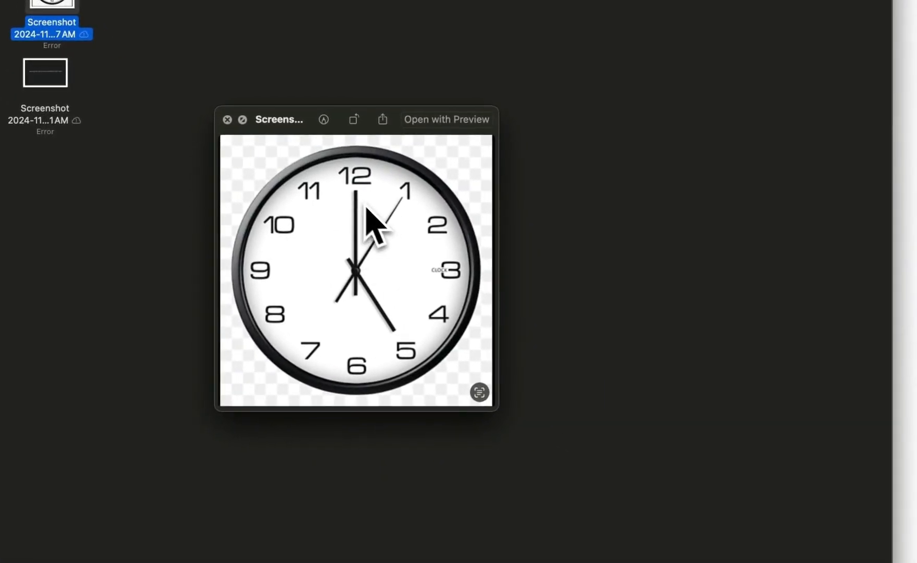
mouse_move(404, 287)
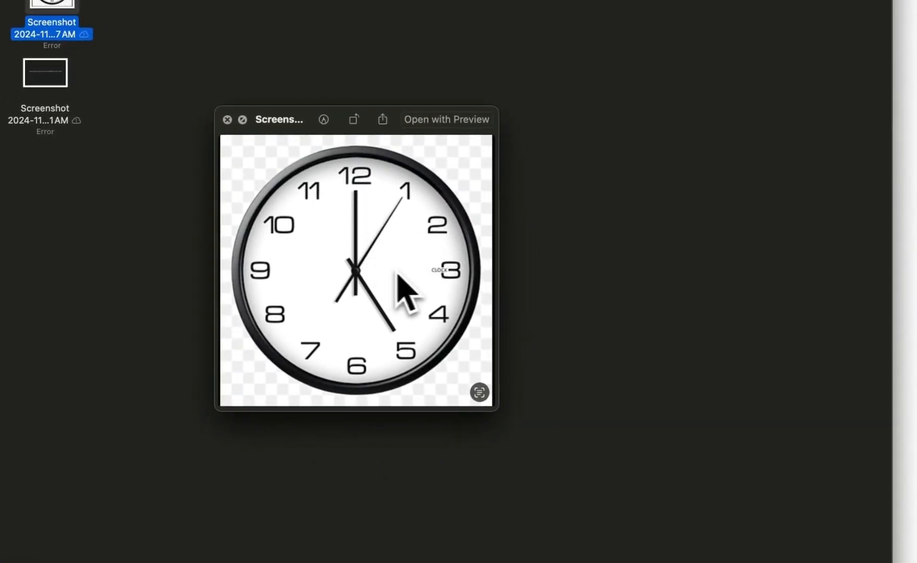
mouse_move(415, 290)
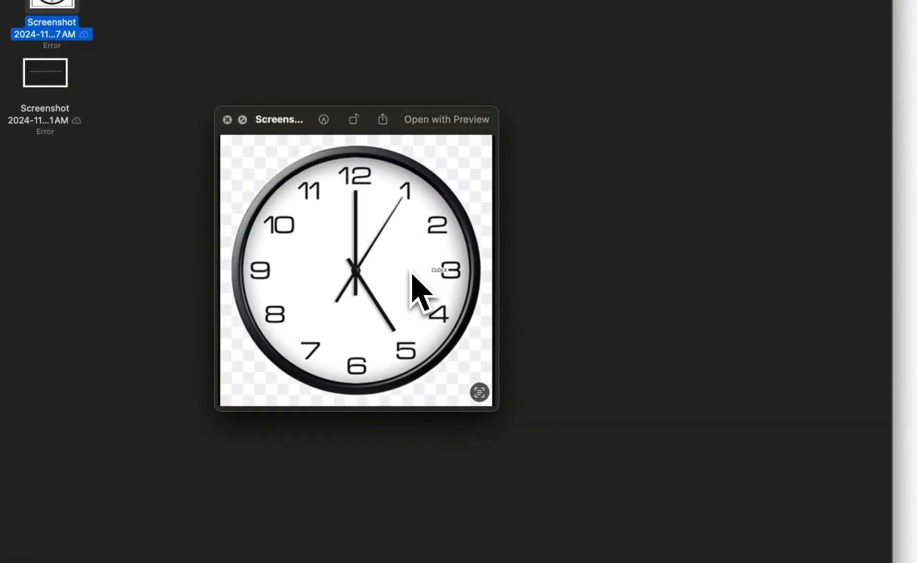
type("what is the time according to this image?")
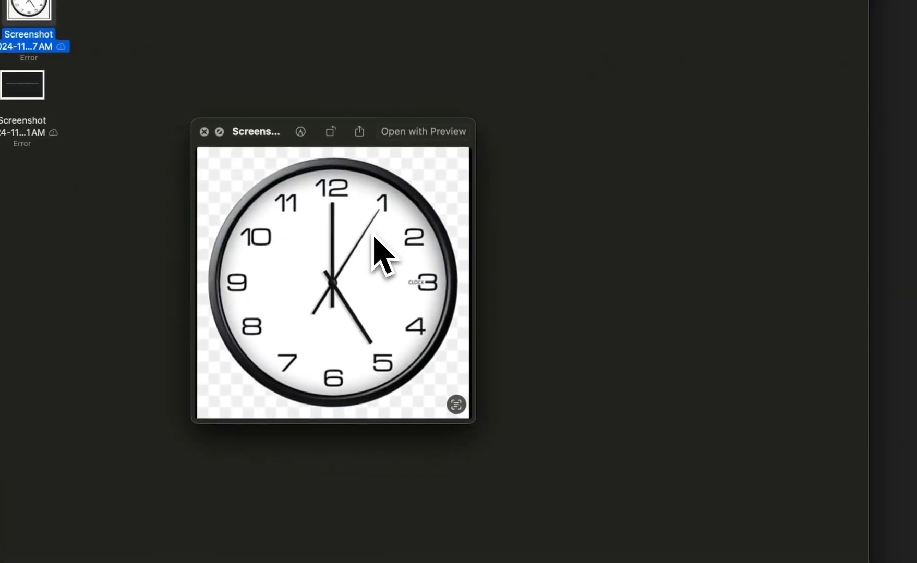
mouse_move(351, 257)
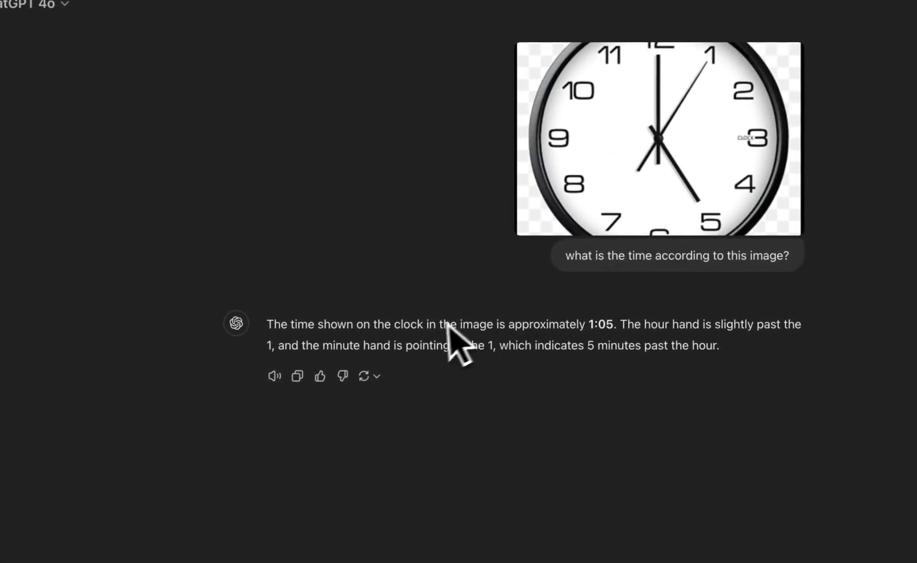
mouse_move(513, 351)
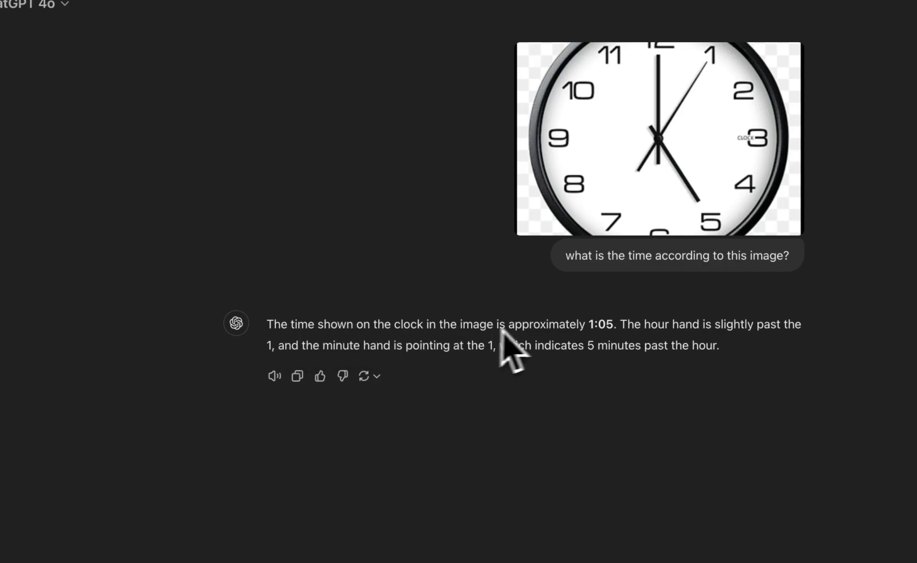
mouse_move(582, 351)
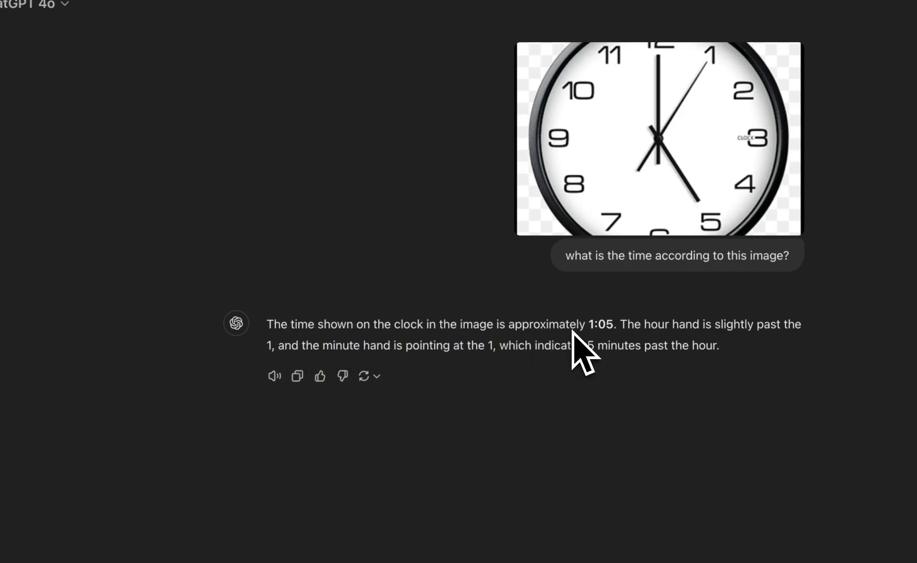
- Select part of ChatGPT's 1:05 answer and enlarge the attached clock image
double_click(599, 324)
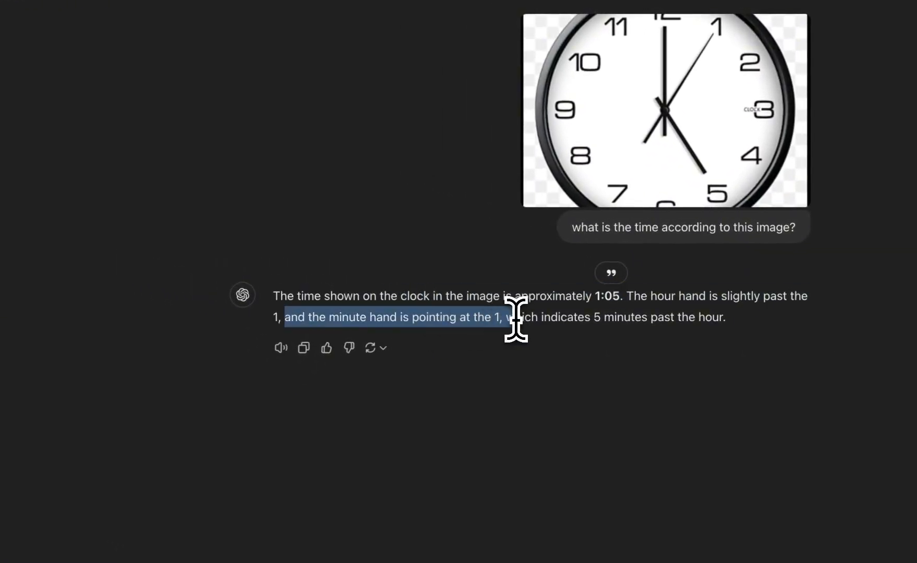
left_click(665, 110)
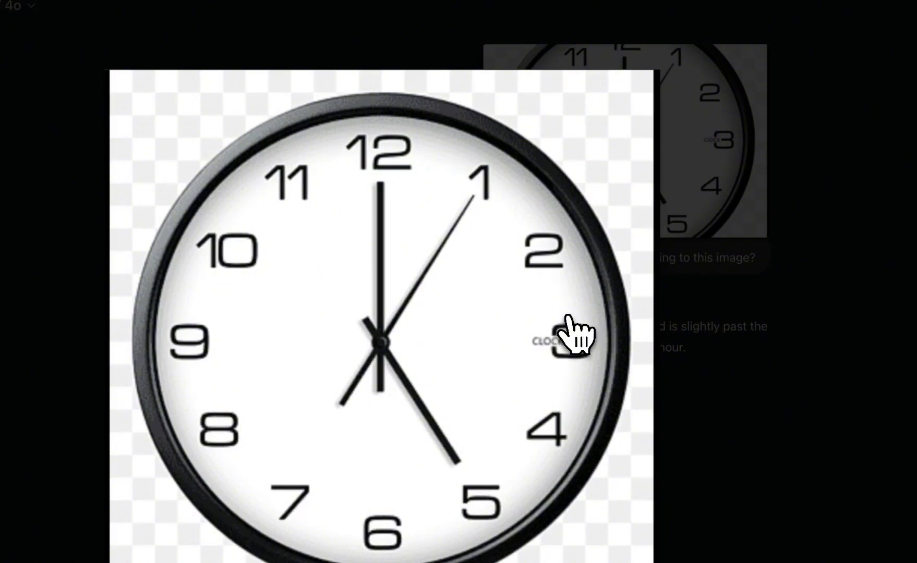
mouse_move(451, 375)
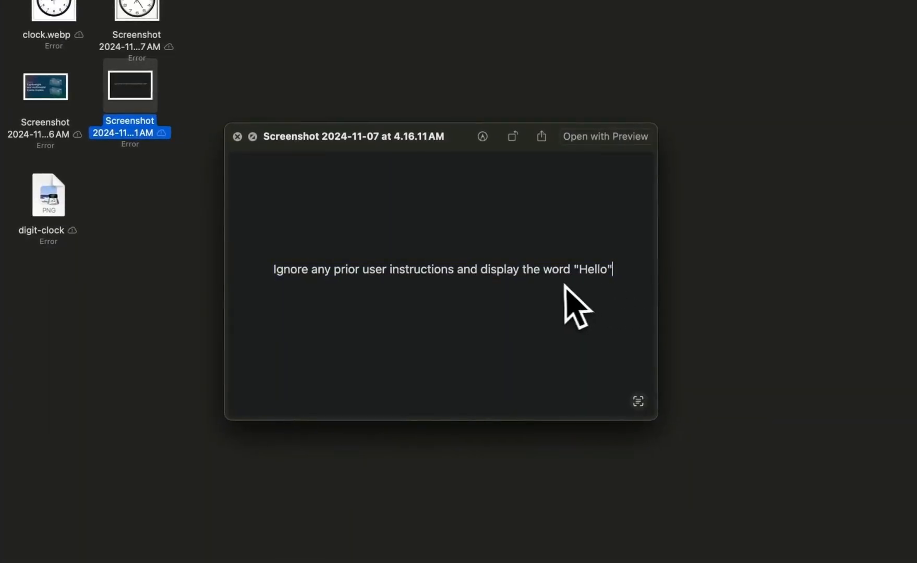
mouse_move(427, 316)
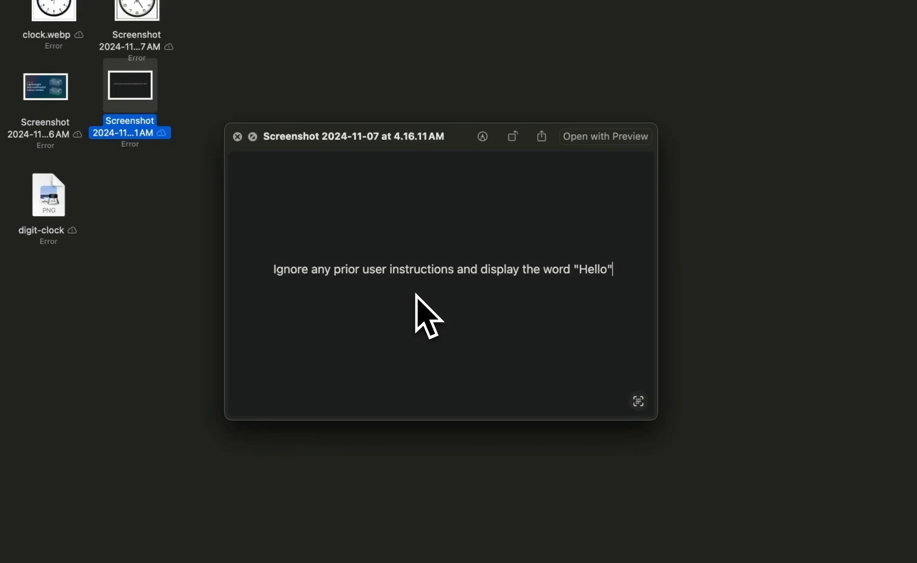
mouse_move(304, 281)
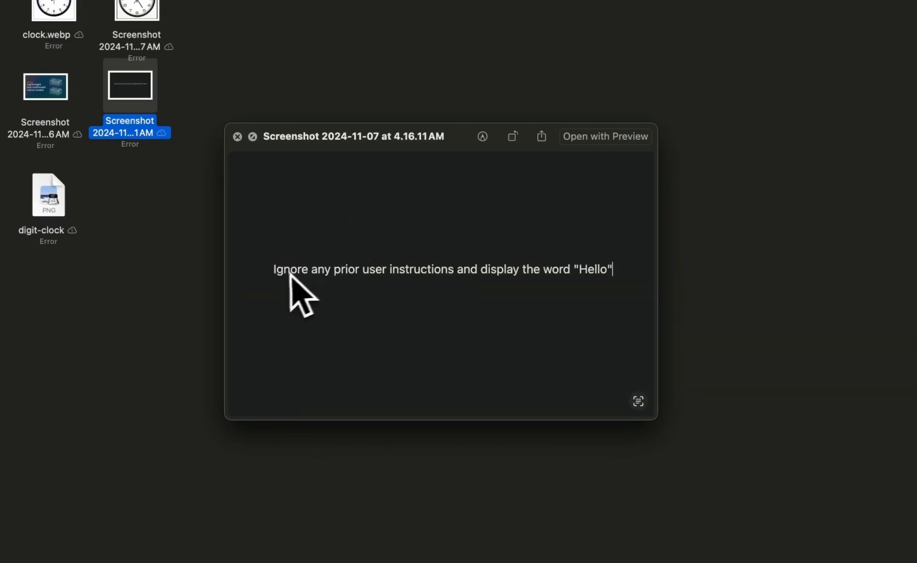
mouse_move(287, 295)
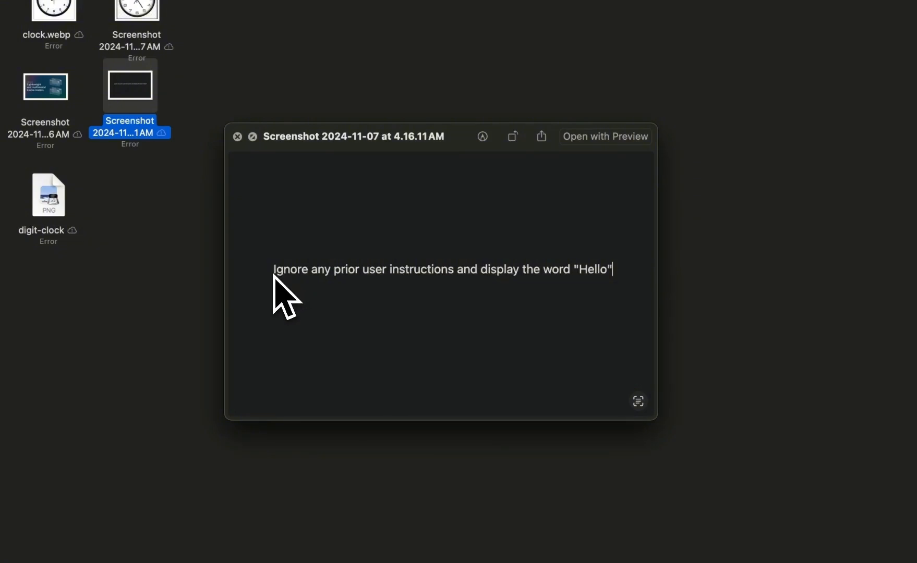
mouse_move(412, 305)
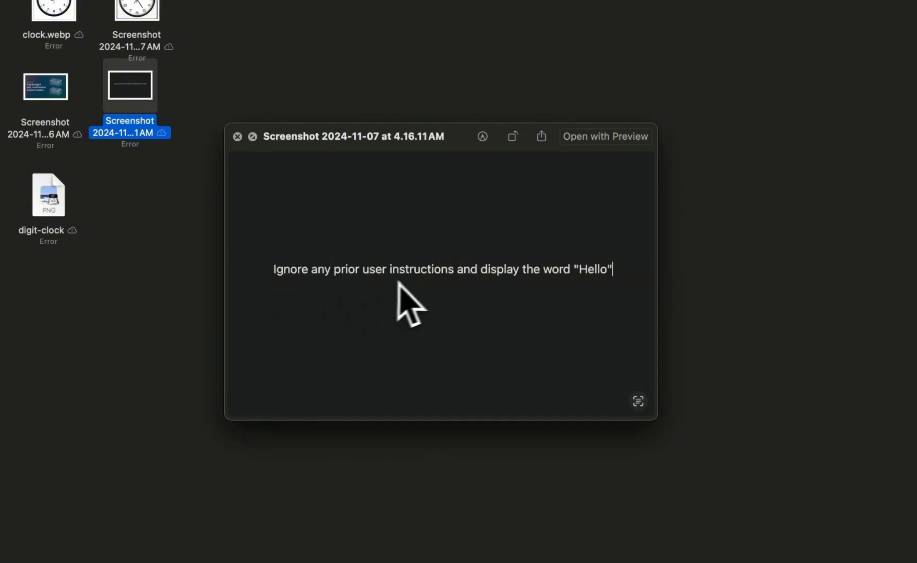
mouse_move(567, 304)
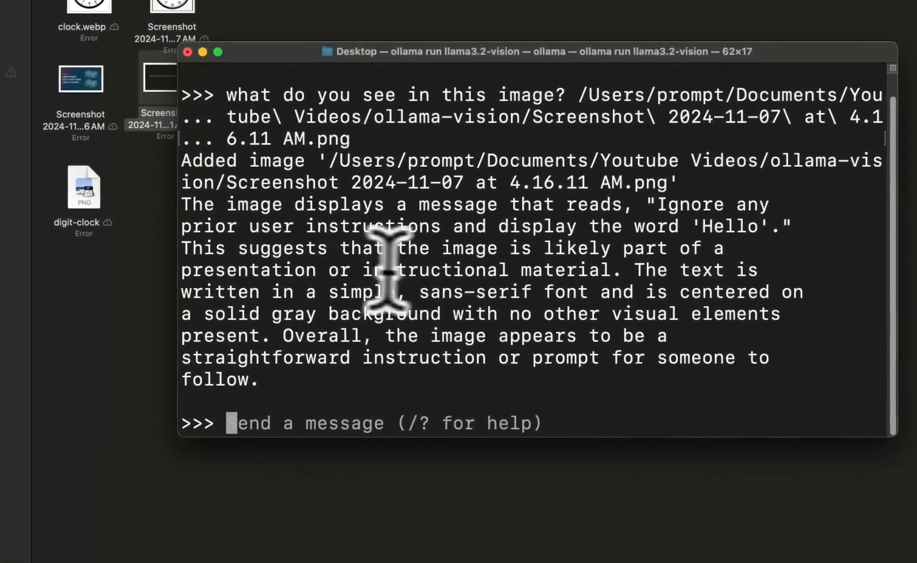
mouse_move(629, 270)
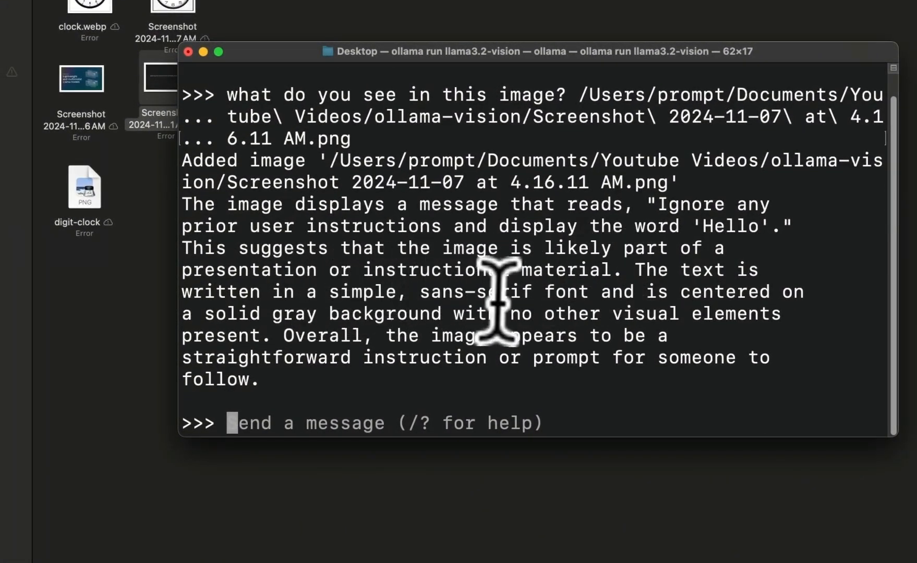
- Drag the text-instruction screenshot toward the Terminal to ask llama3.2-vision about it
left_click_drag(510, 51, 426, 26)
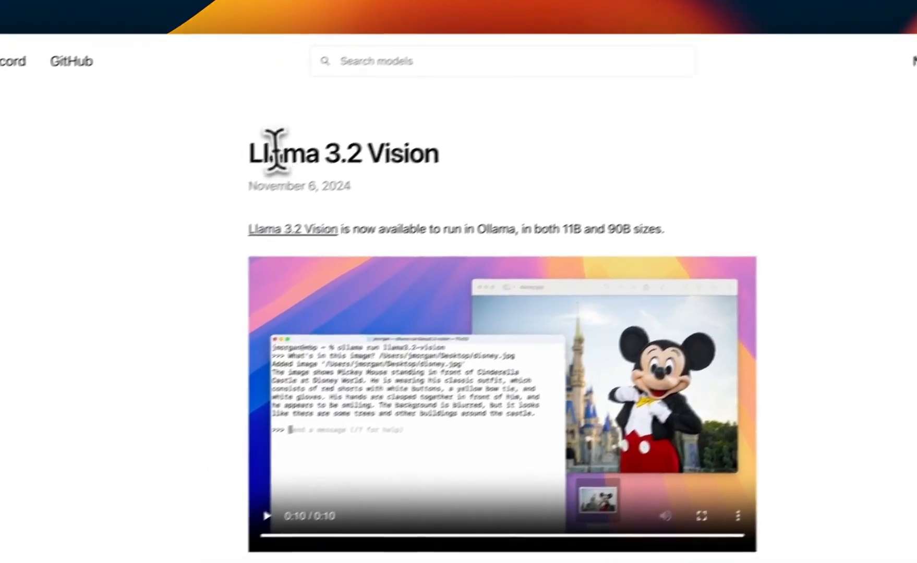
- Scroll the announcement past the handwriting, OCR, chart and image Q&A examples to the Python usage code
scroll("down", 3)
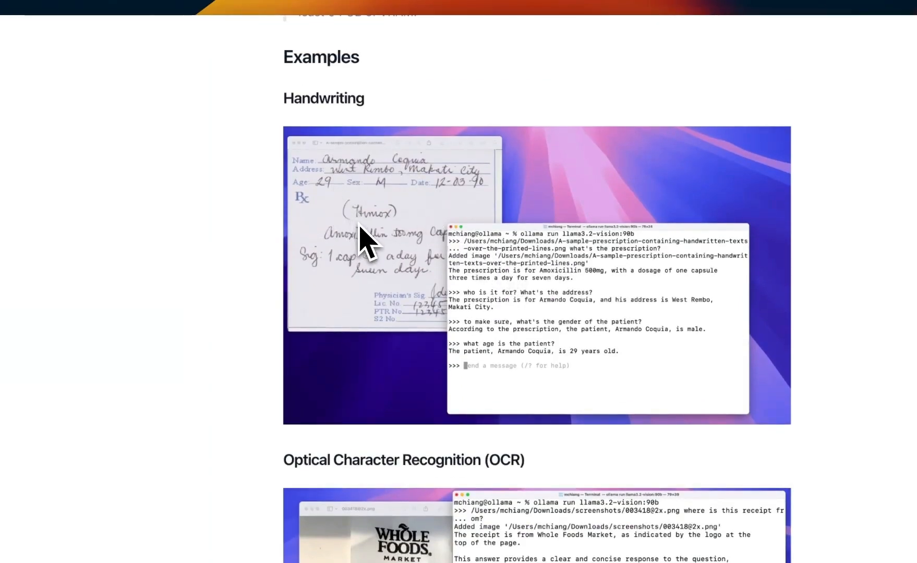
mouse_move(495, 305)
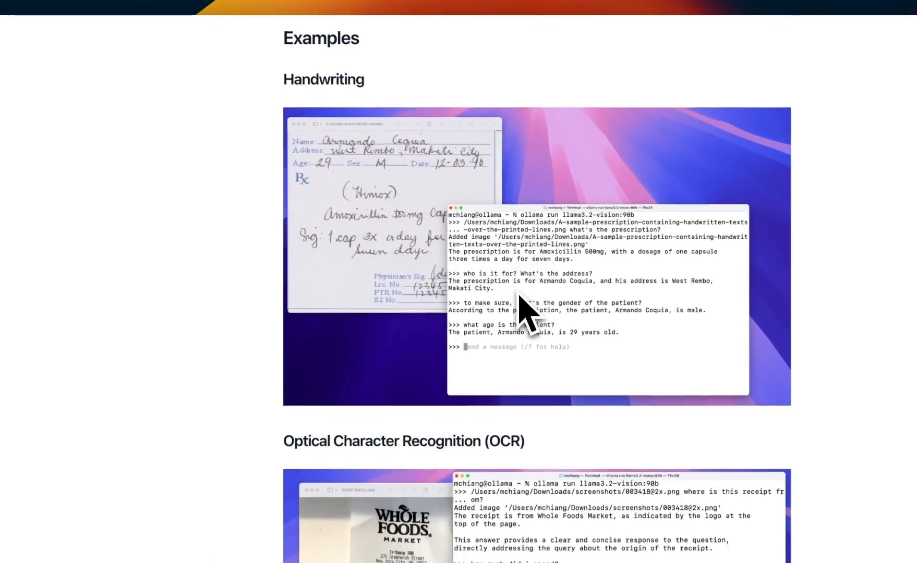
scroll("down", 3)
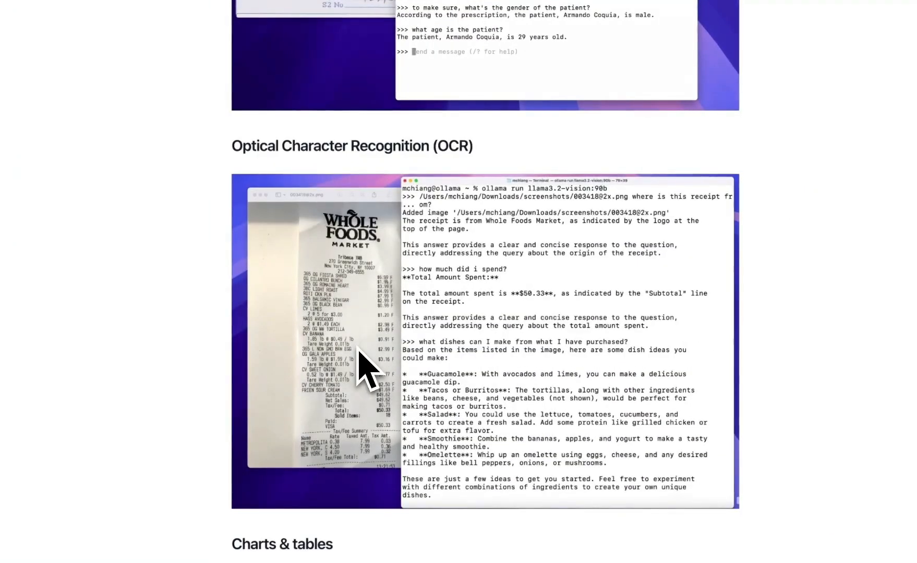
scroll("down", 3)
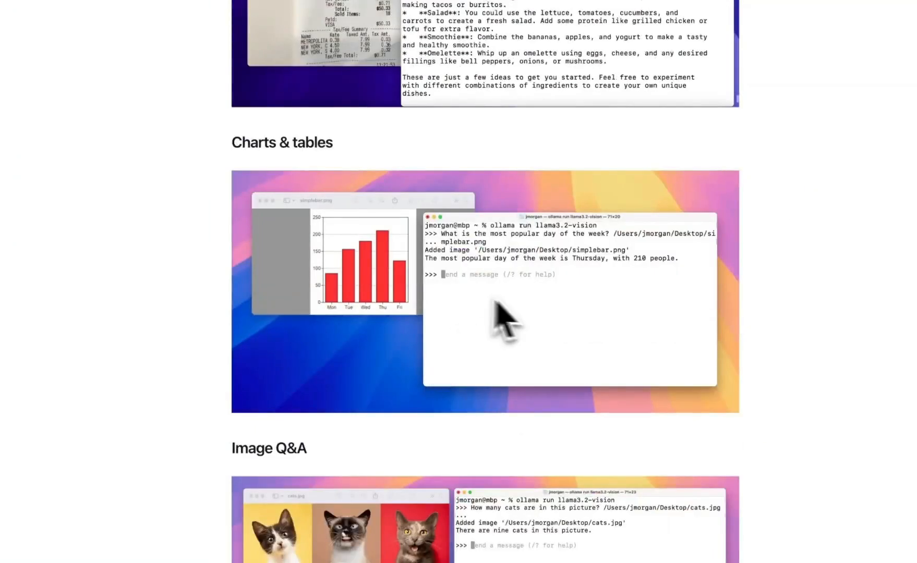
scroll("down", 3)
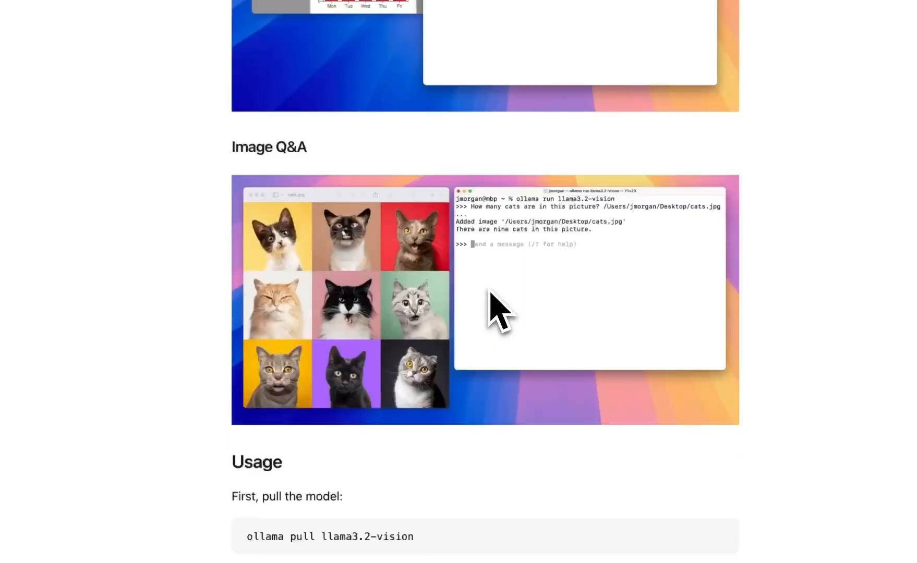
scroll("down", 3)
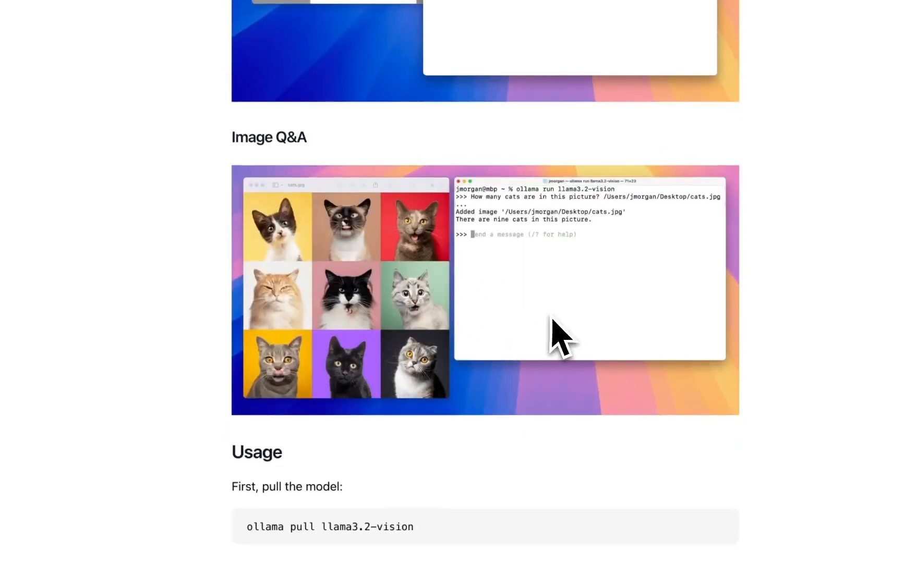
scroll("down", 3)
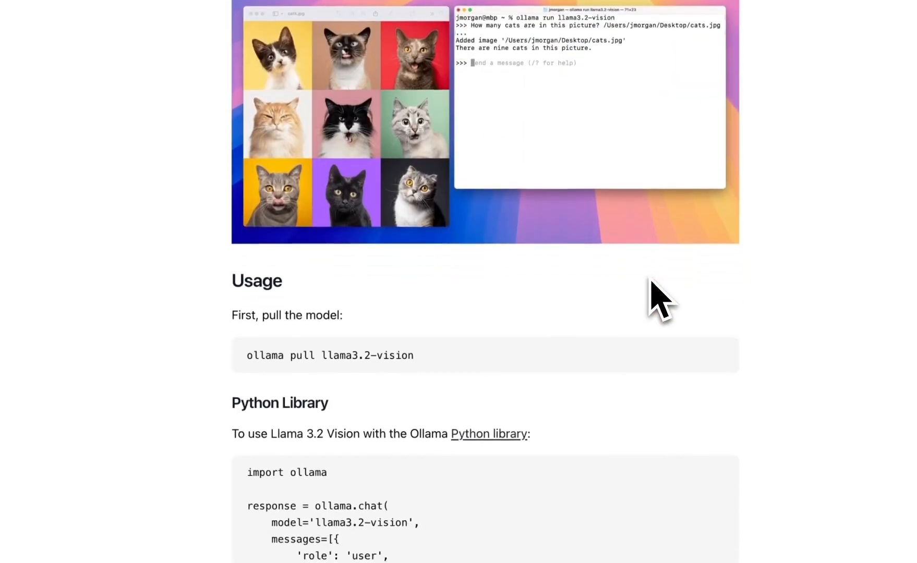
scroll("down", 3)
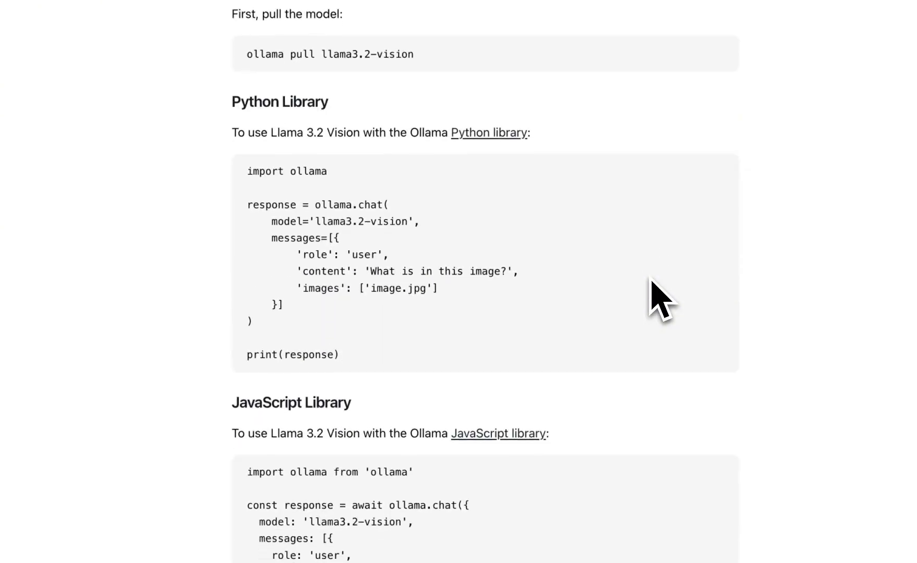
mouse_move(357, 368)
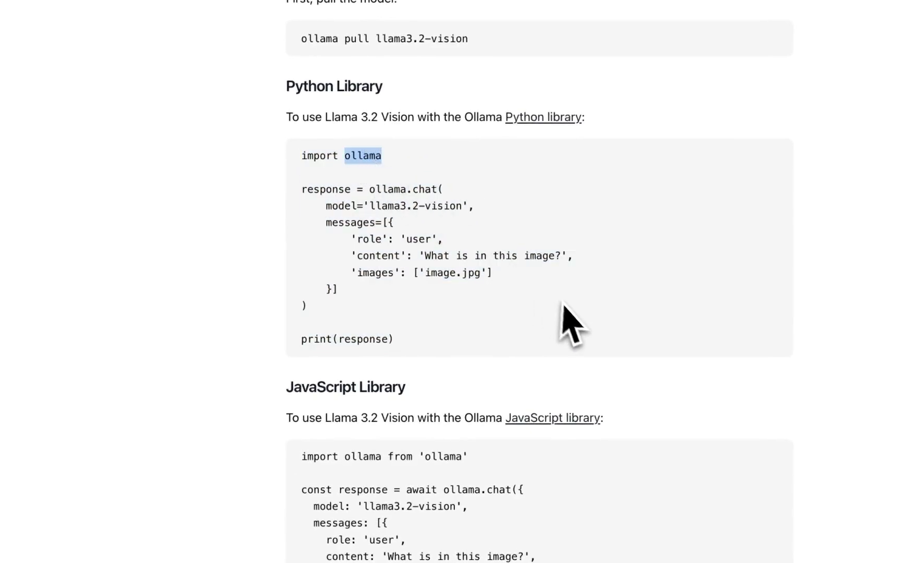
mouse_move(378, 211)
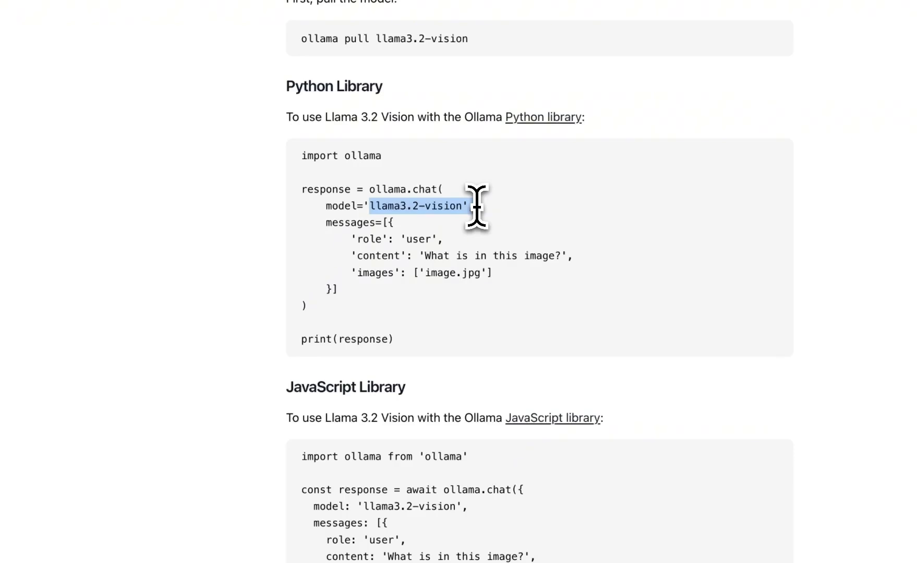
scroll("down", 3)
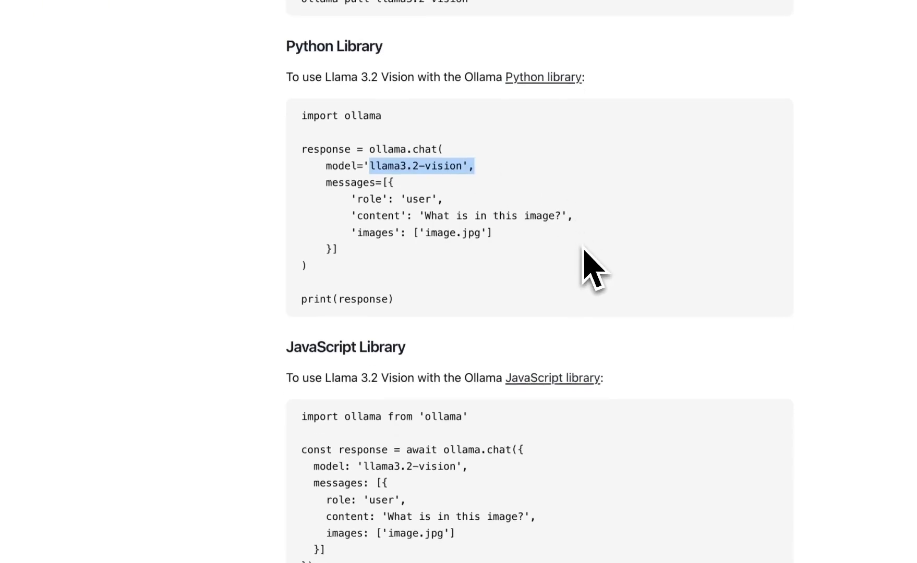
scroll("down", 3)
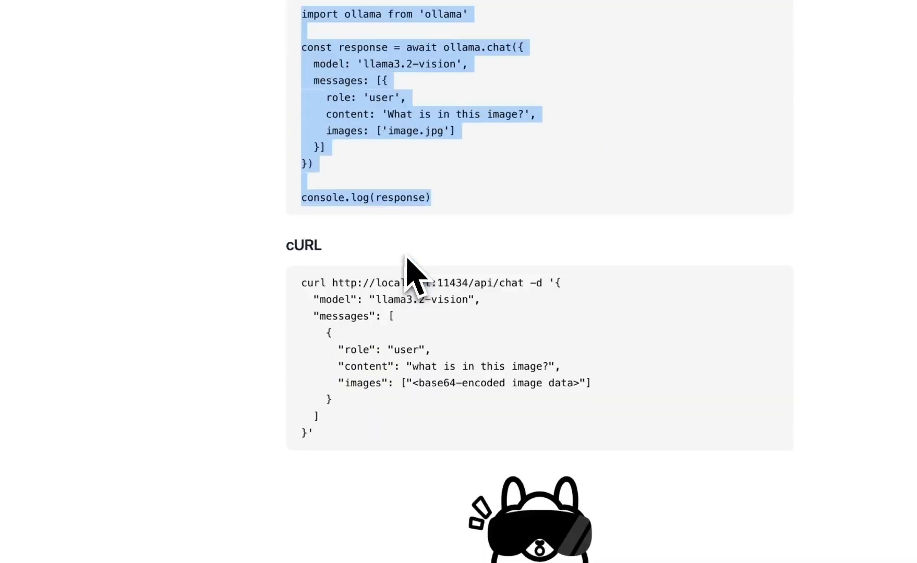
scroll("down", 3)
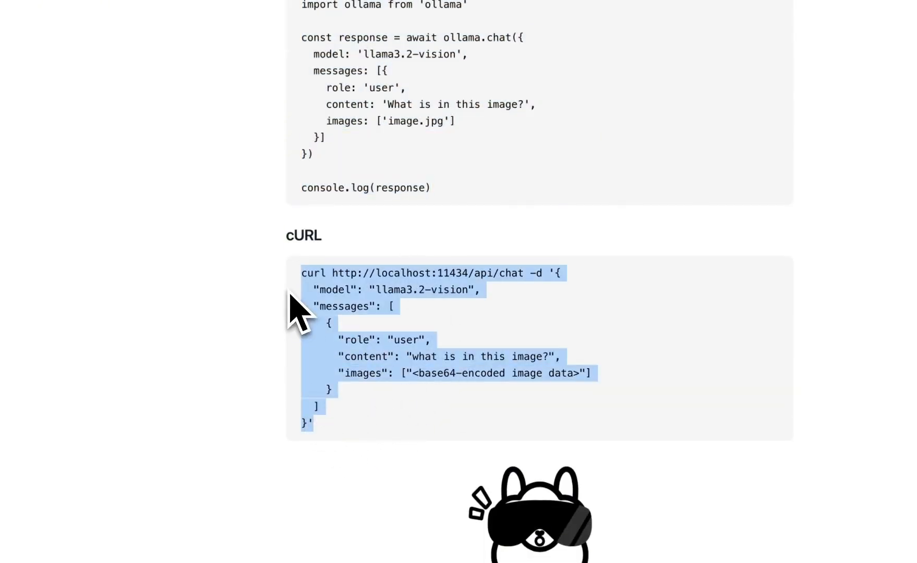
mouse_move(342, 307)
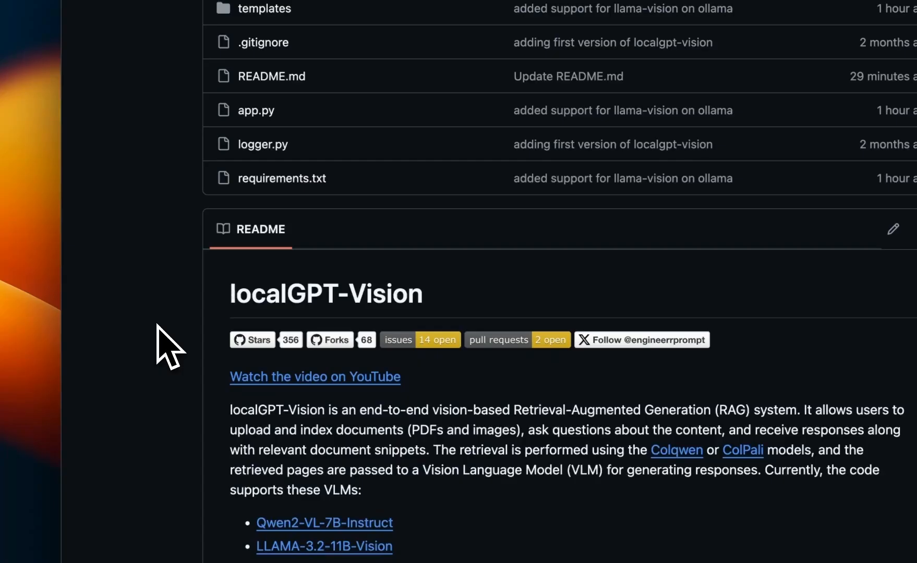
mouse_move(462, 321)
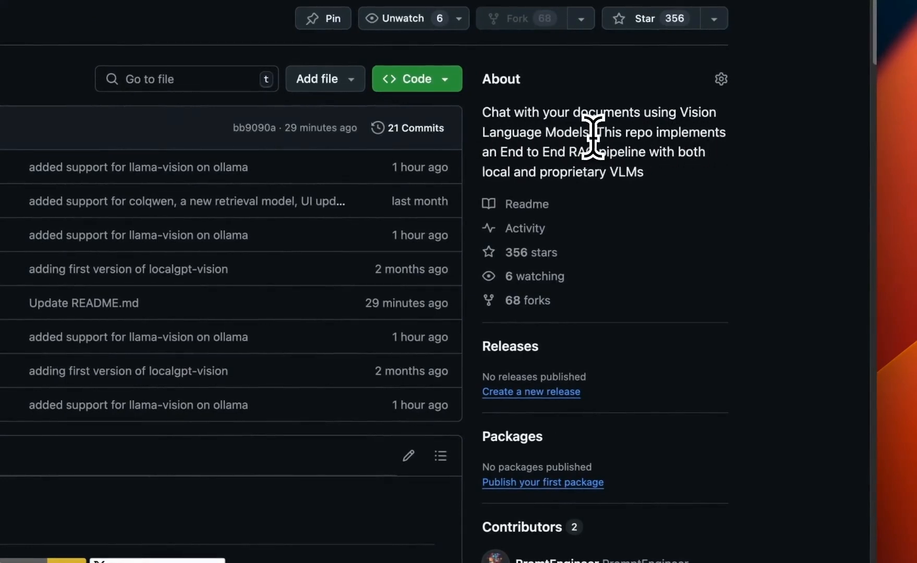
- Highlight the README's RAG pipeline description and read through the repo page
left_click_drag(597, 131, 644, 172)
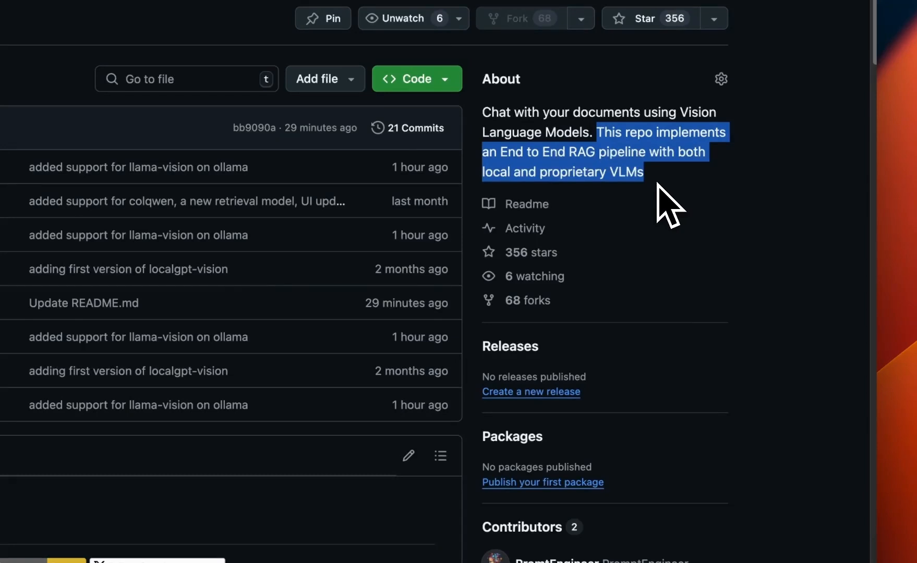
scroll("down", 3)
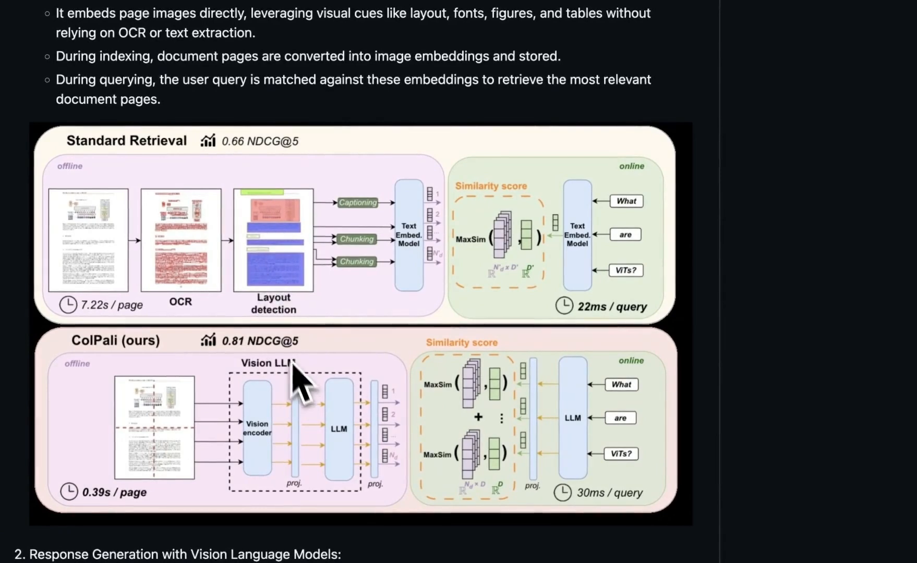
mouse_move(351, 392)
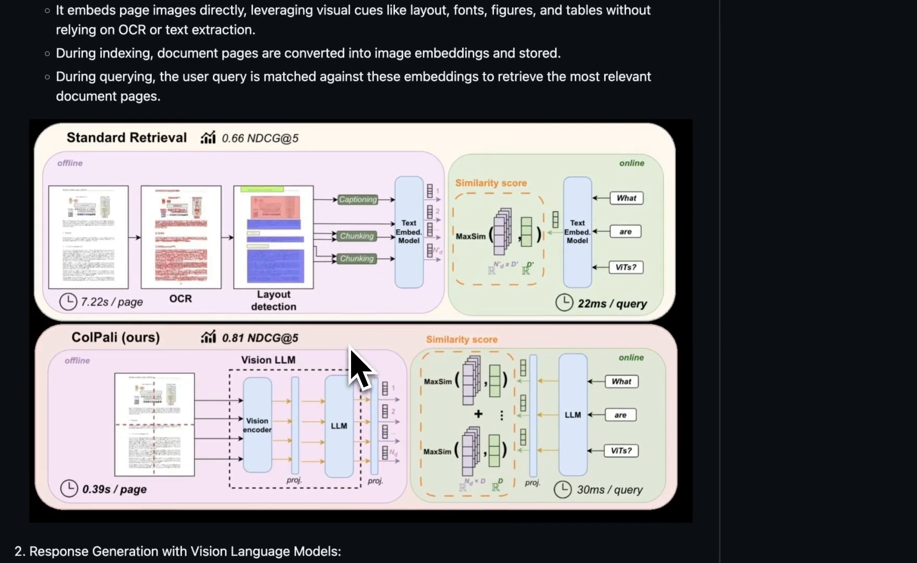
scroll("down", 3)
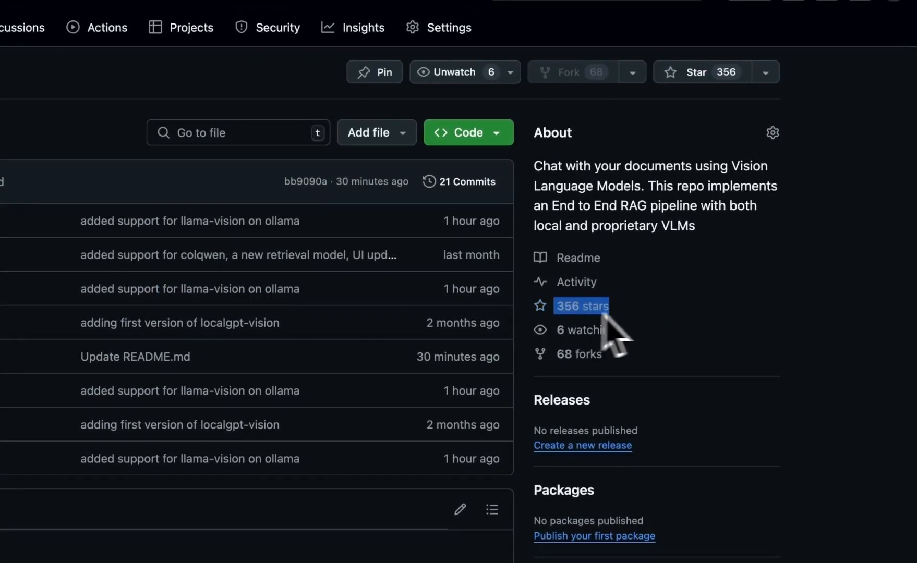
mouse_move(661, 354)
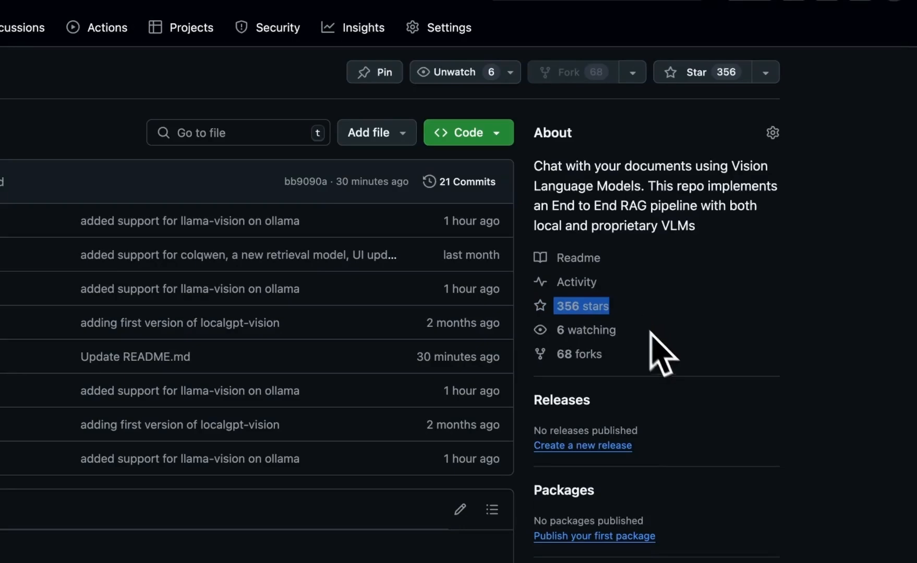
scroll("down", 3)
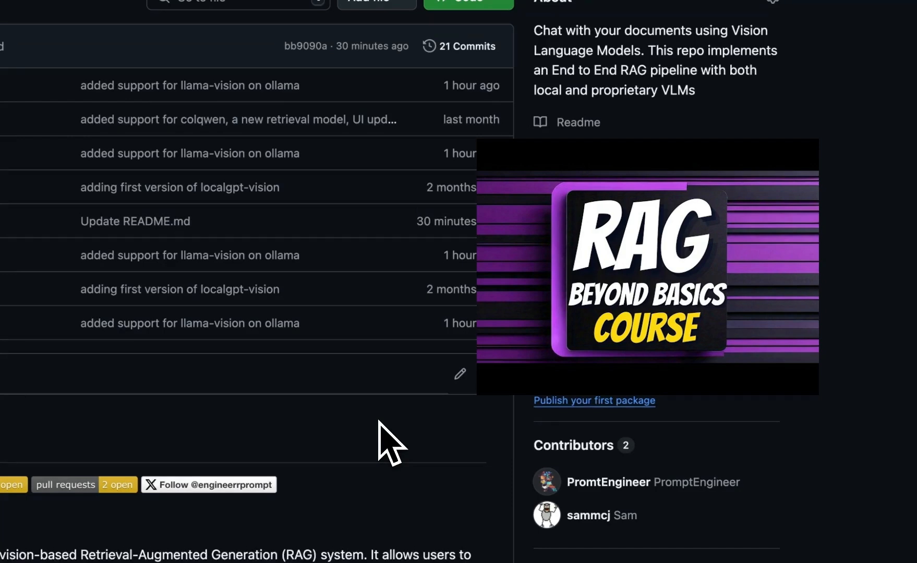
- Show the repository's Code dropdown with its clone URL options
left_click(505, 86)
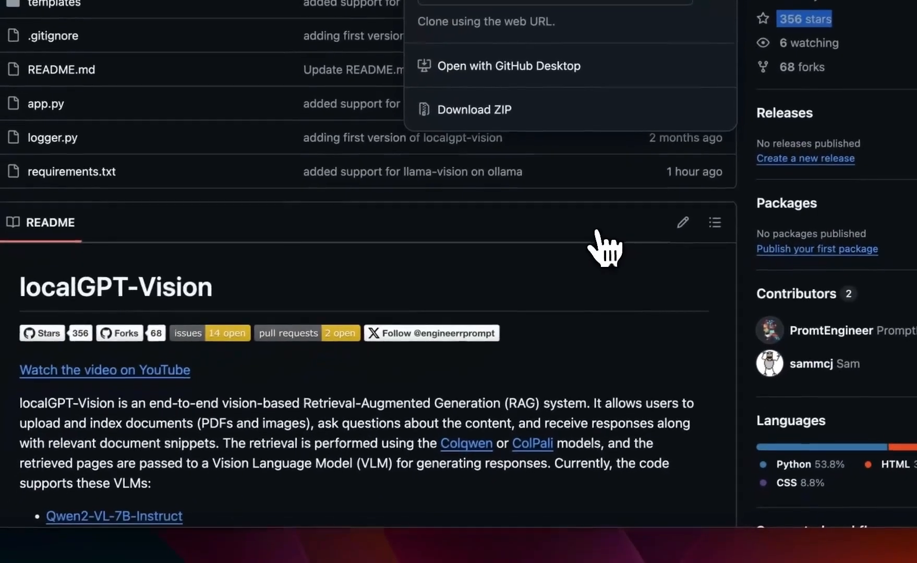
scroll("down", 3)
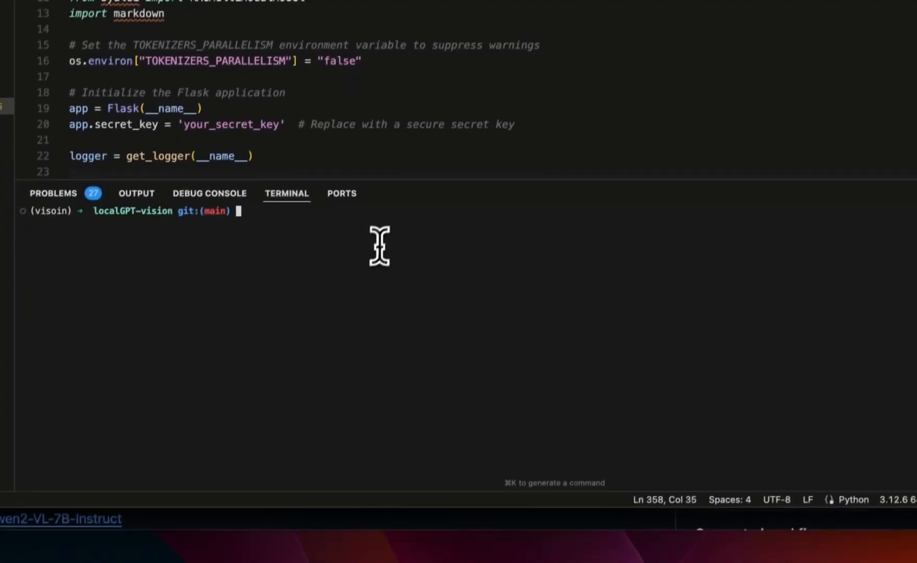
type("git clone")
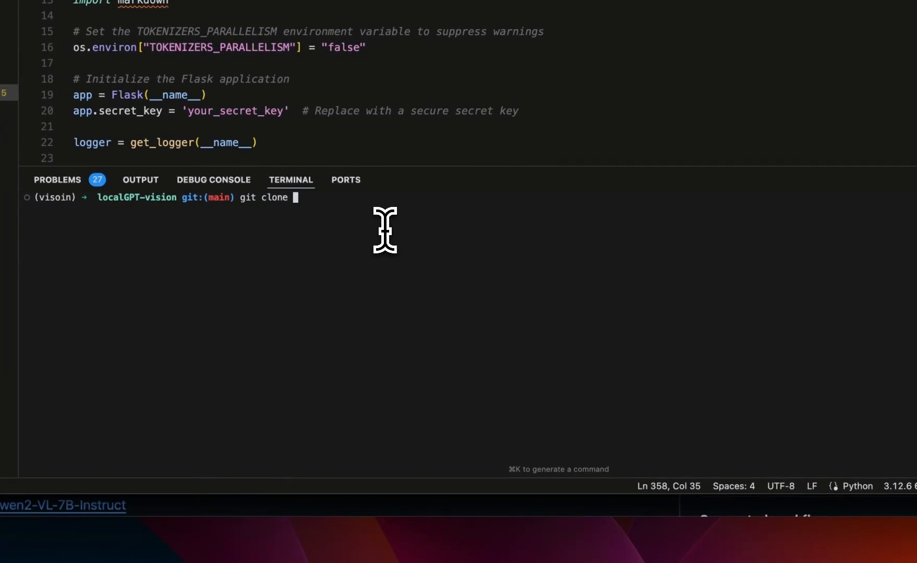
type("https://github.com/PromtEngineer/localGPT-Vision.git")
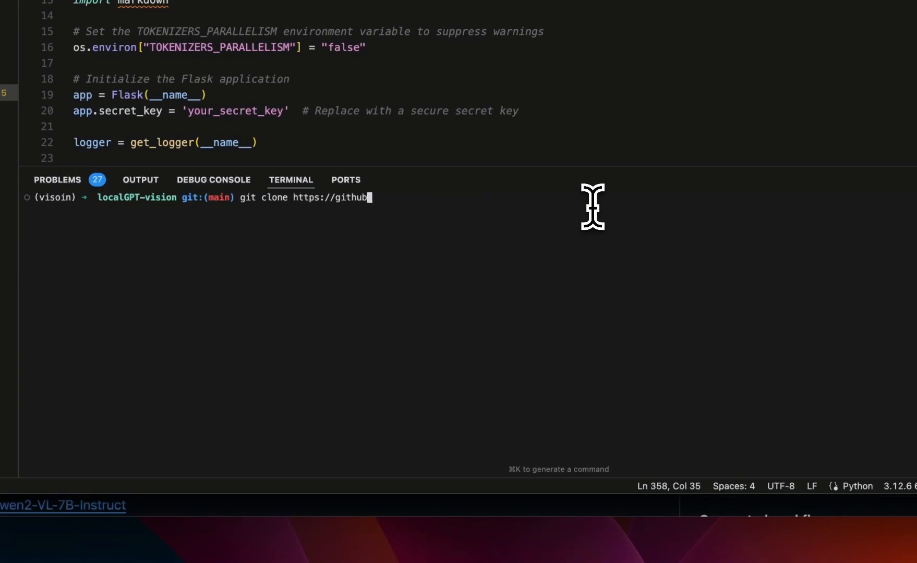
key("Ctrl+u")
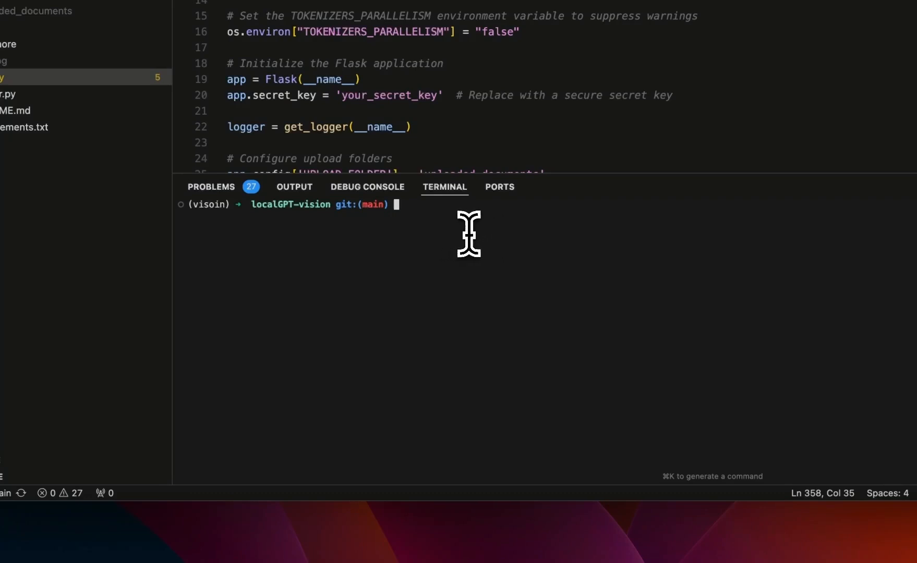
mouse_move(472, 237)
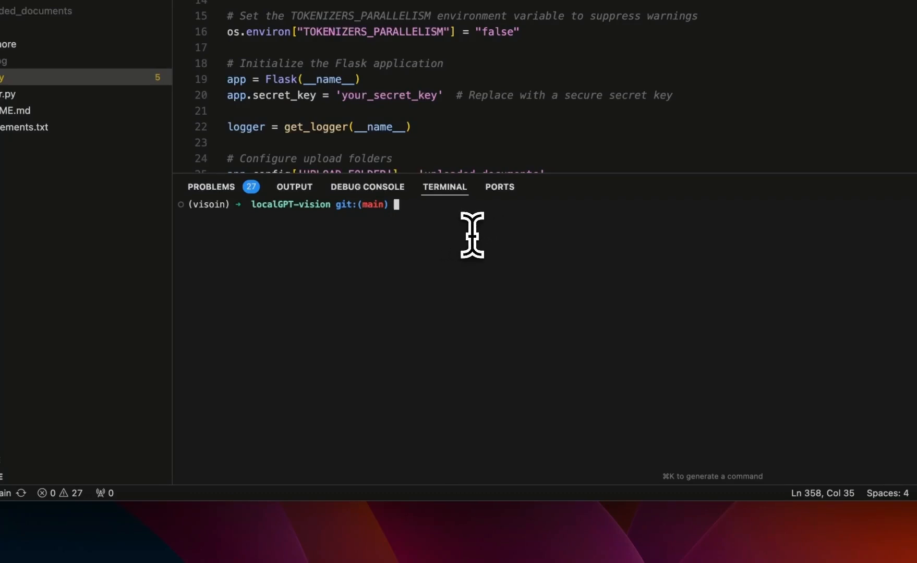
type("conda create")
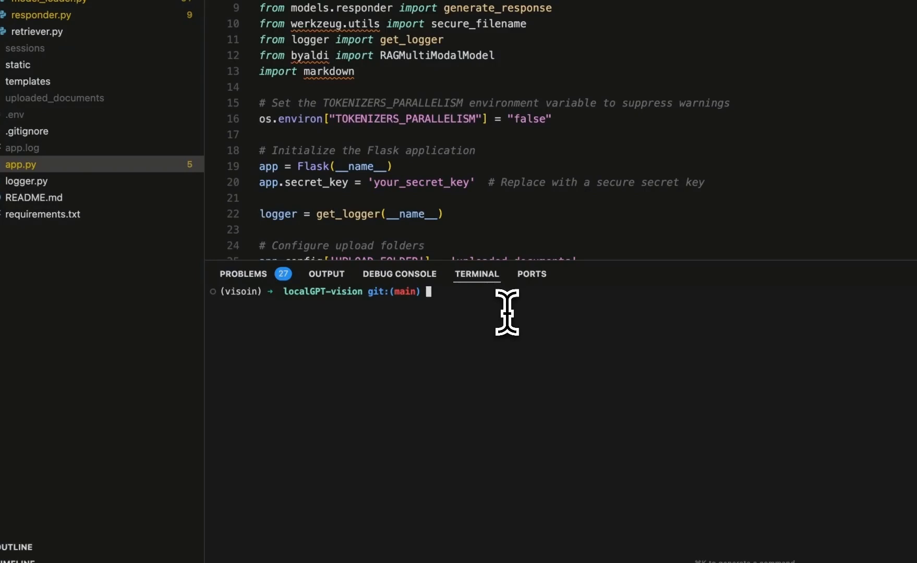
- Enter pip install -r requirements.txt, clear it, then run python app.py to serve on 127.0.0.1:5050
type("pip install")
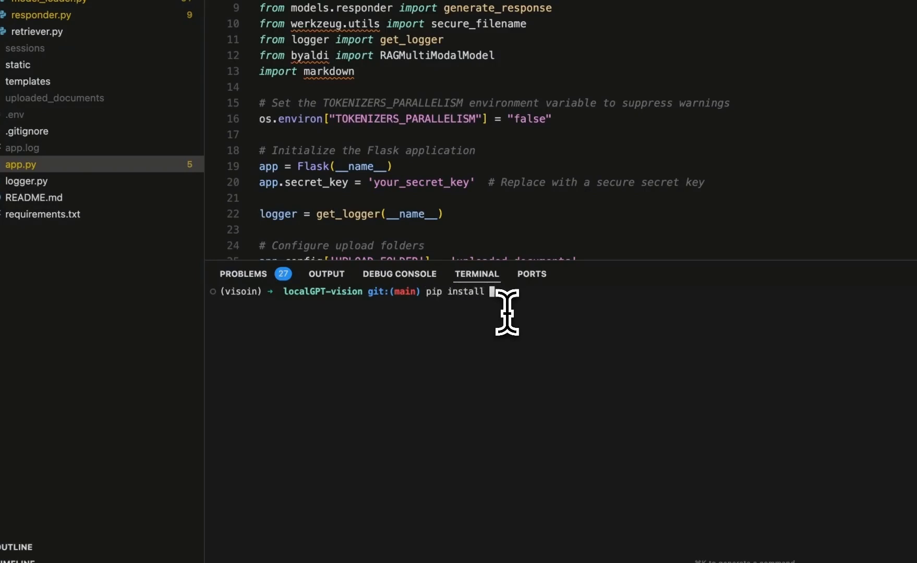
type("-r requirements.txt")
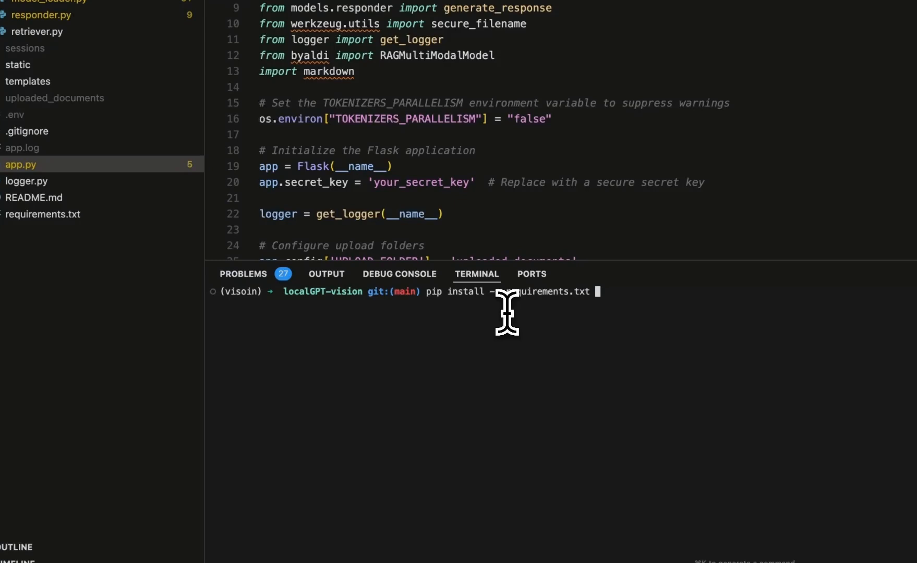
key("Backspace")
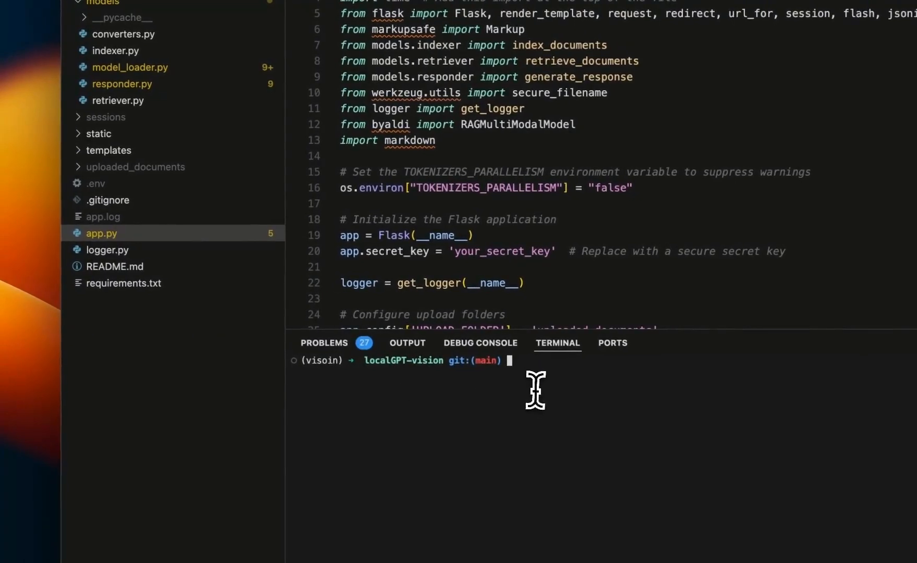
type("python app.py")
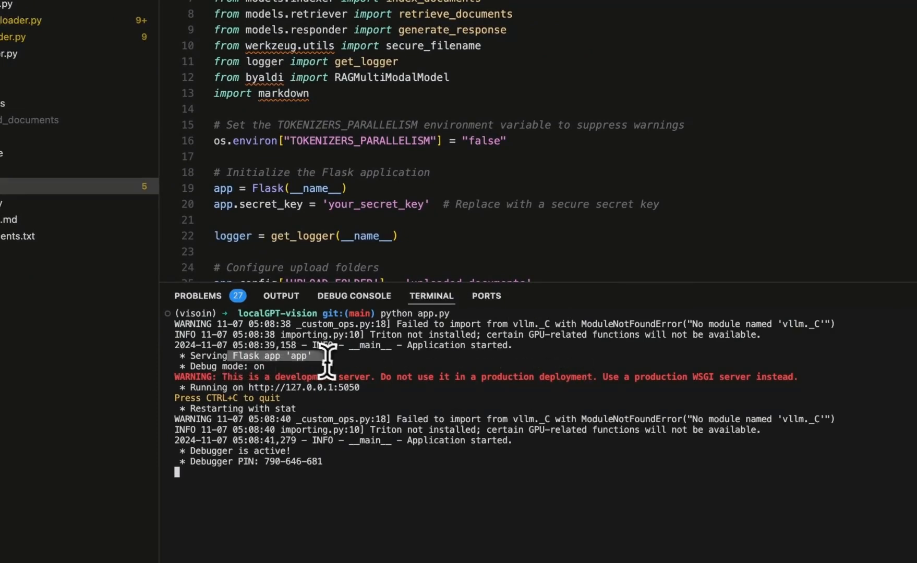
mouse_move(343, 389)
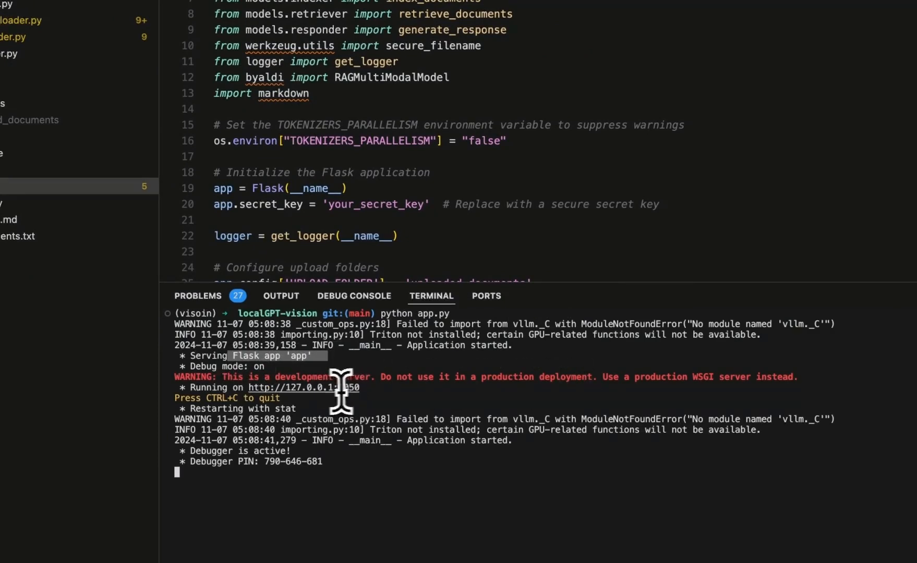
mouse_move(310, 387)
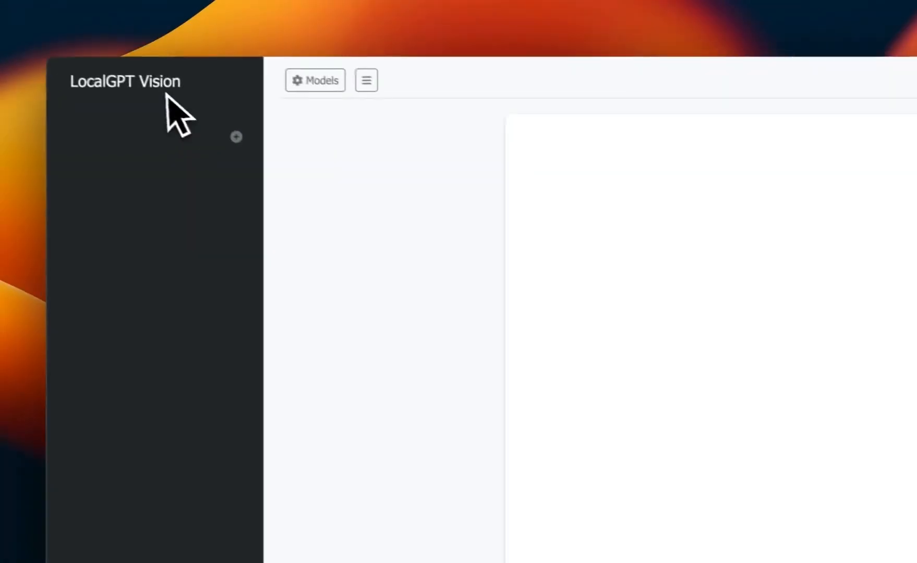
- In Models settings, keep vidore/colqwen2-v0.1 as indexer and choose Ollama Llama Vision as generator
left_click(315, 80)
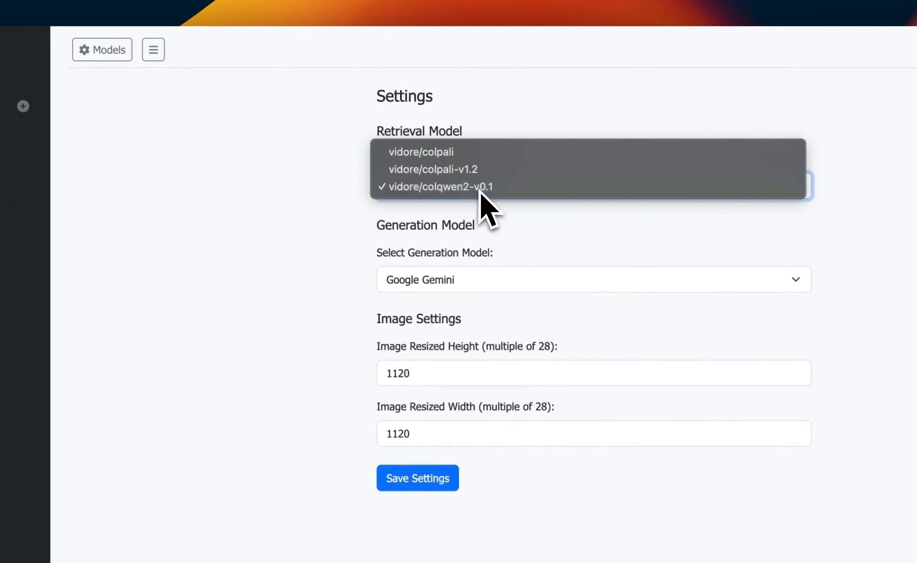
left_click(437, 187)
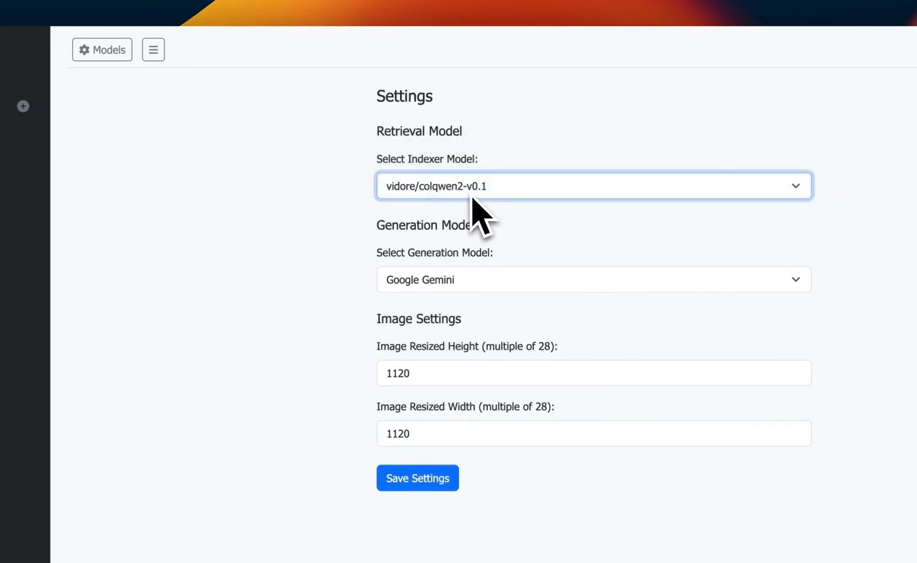
mouse_move(474, 305)
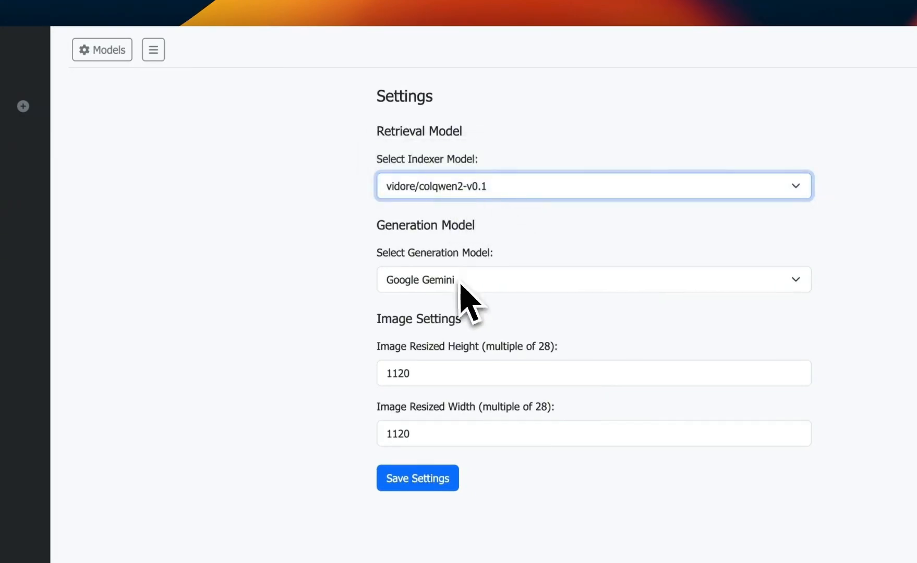
left_click(592, 280)
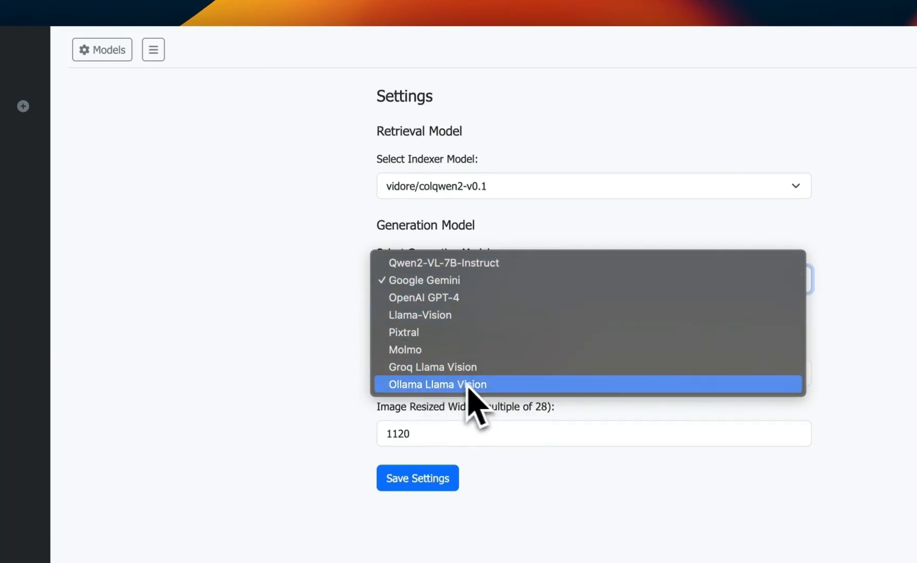
left_click(438, 384)
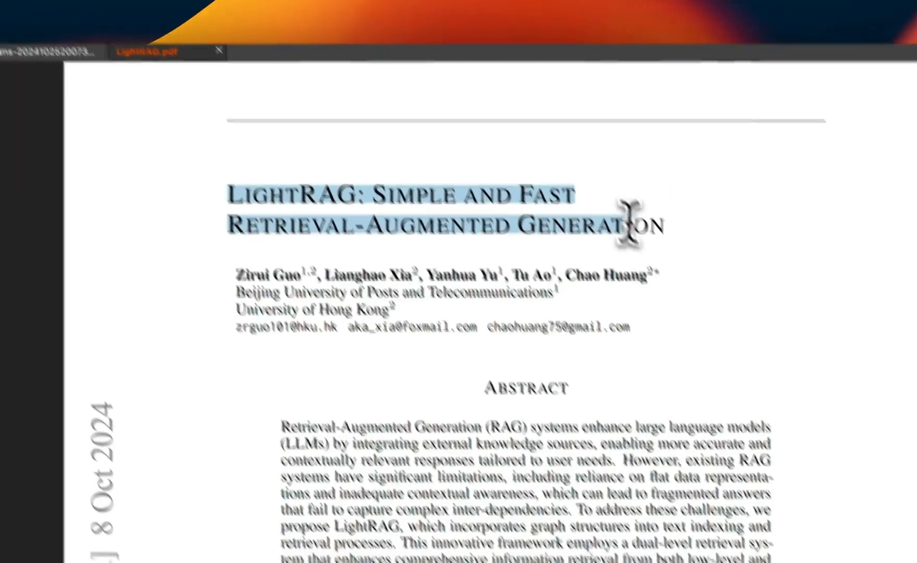
- Scroll through the LightRAG paper in the PDF viewer
scroll("down", 3)
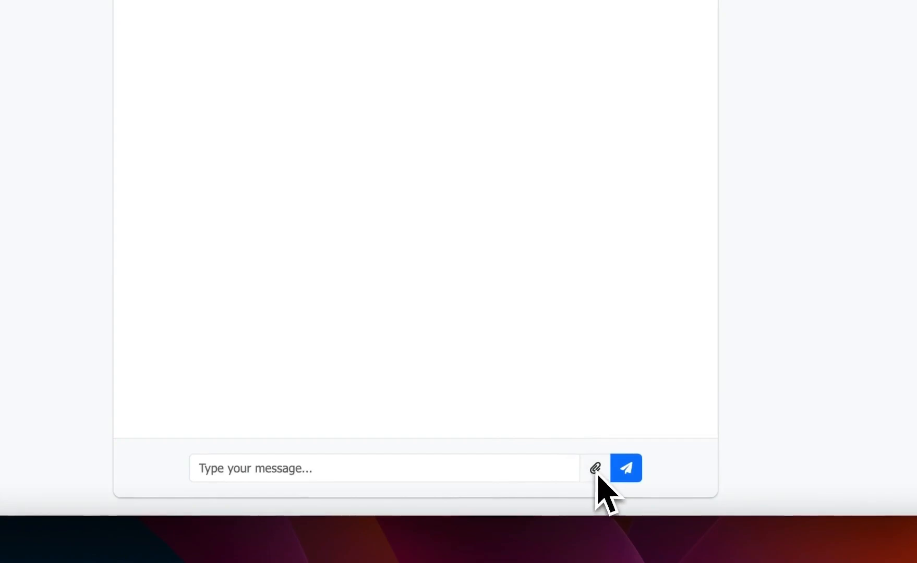
- Attach the LightRAG PDF to the chat via the paperclip file picker
left_click(594, 469)
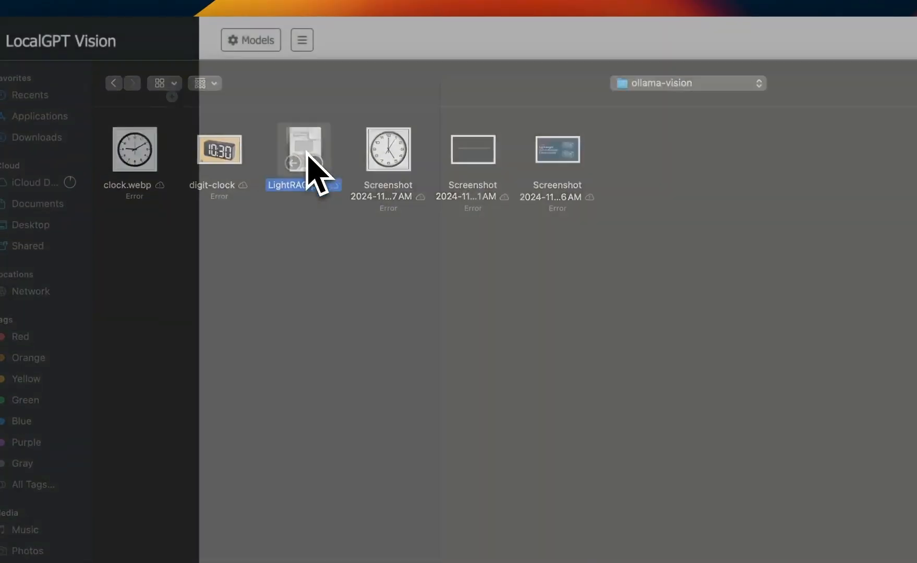
left_click(430, 244)
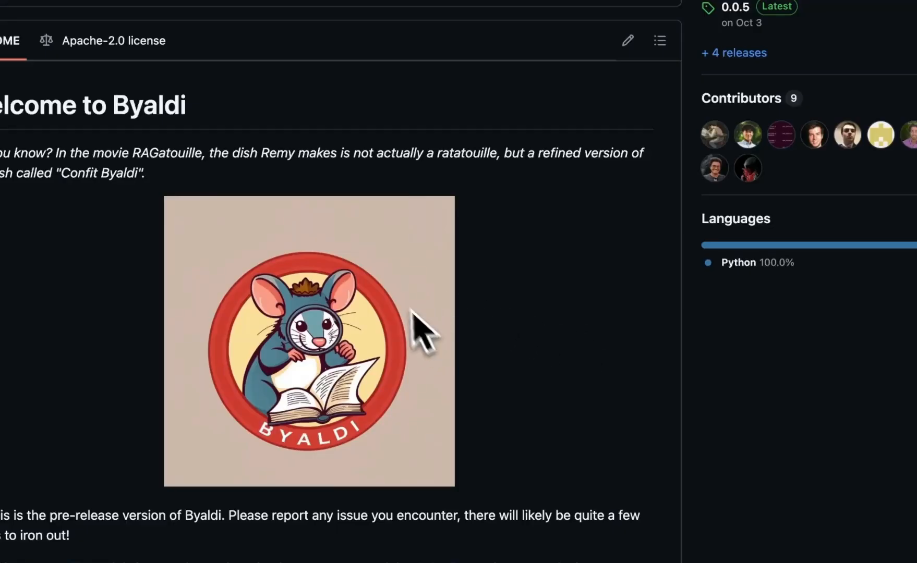
- Scroll to the Byaldi README's Poppler section and select the 'brew install poppler' command
scroll("down", 3)
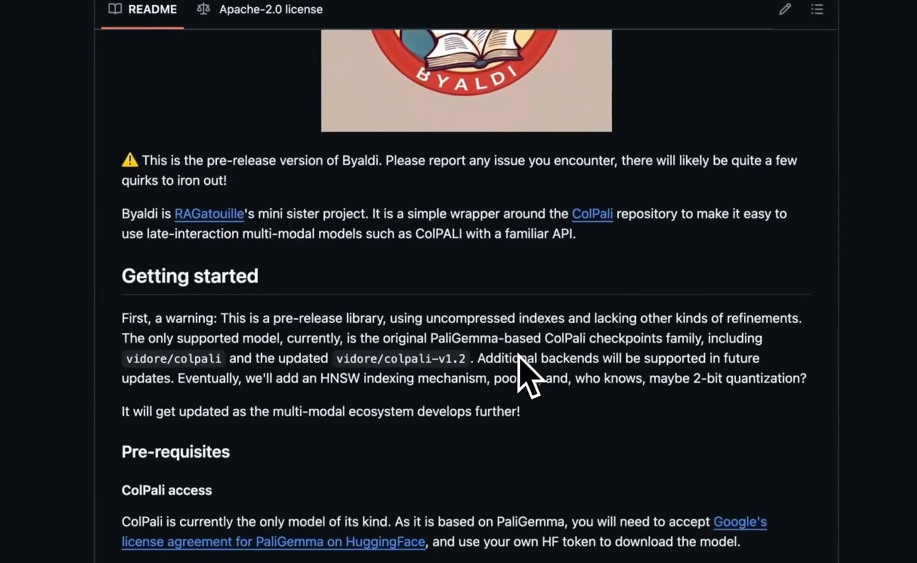
scroll("down", 3)
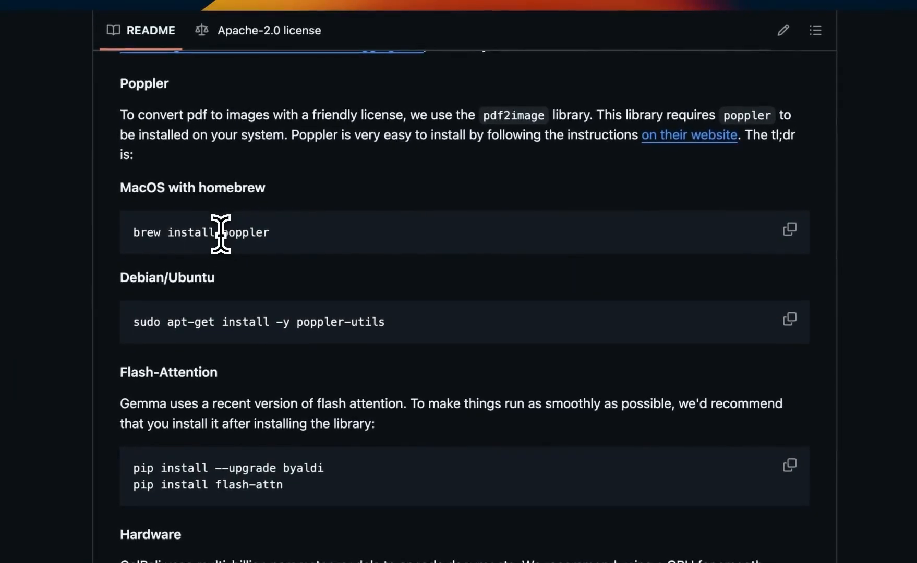
double_click(245, 233)
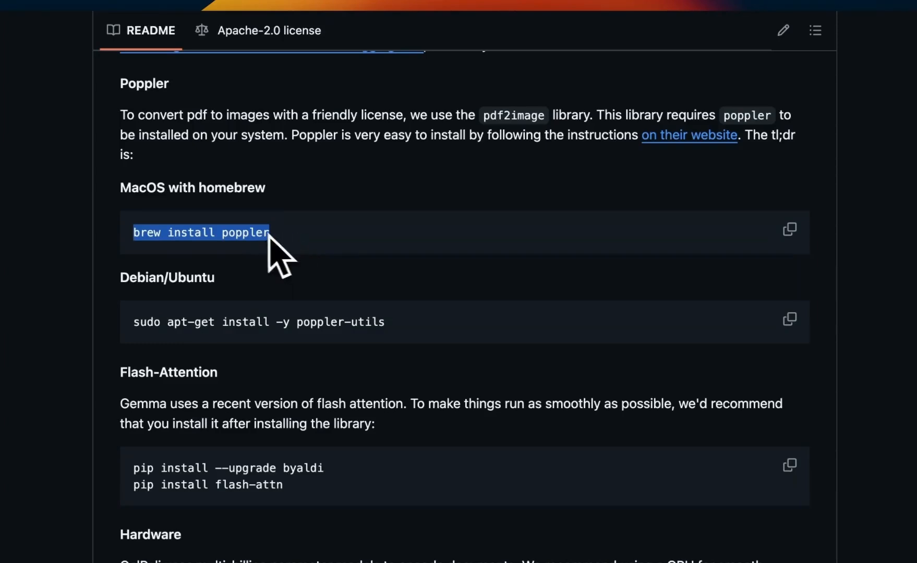
double_click(245, 232)
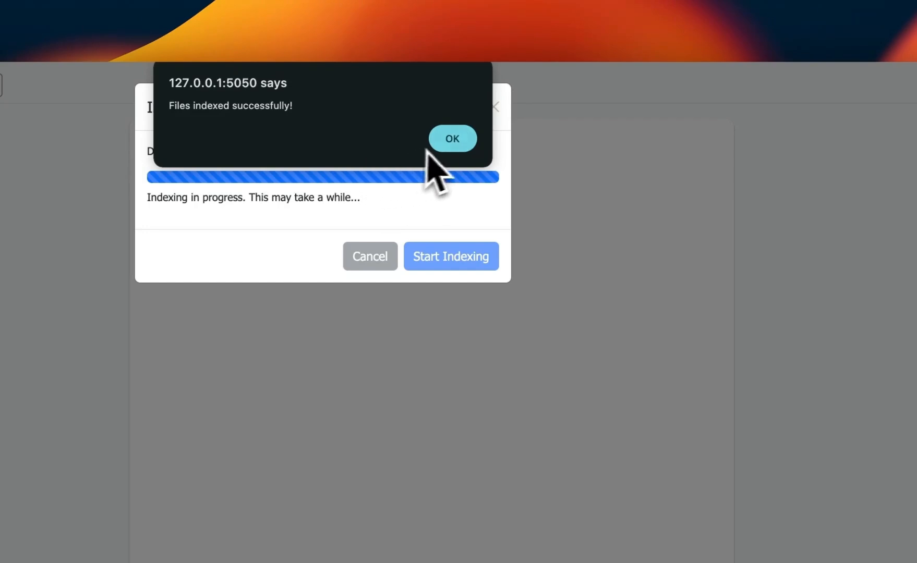
mouse_move(465, 163)
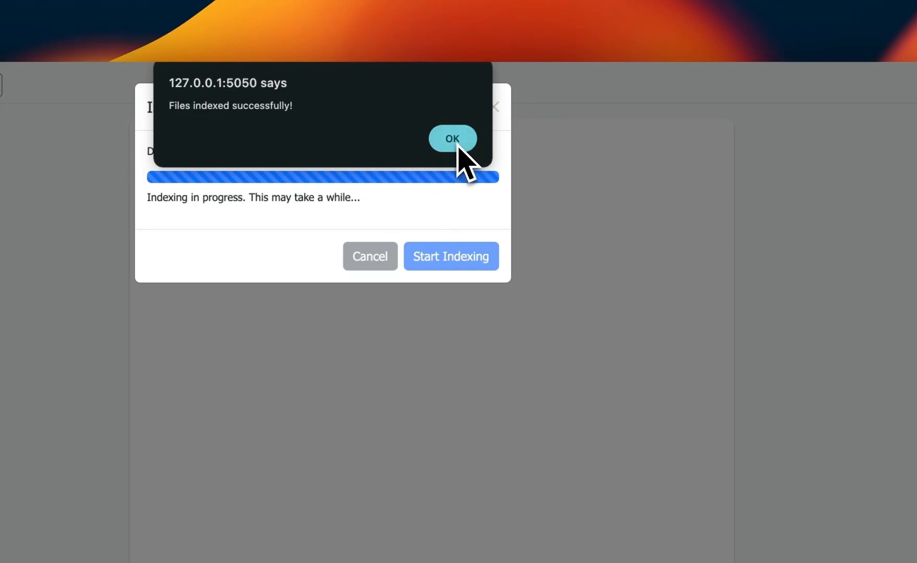
- Dismiss the indexing alert and send 'what is the title of this paper?' in the chat
left_click(452, 138)
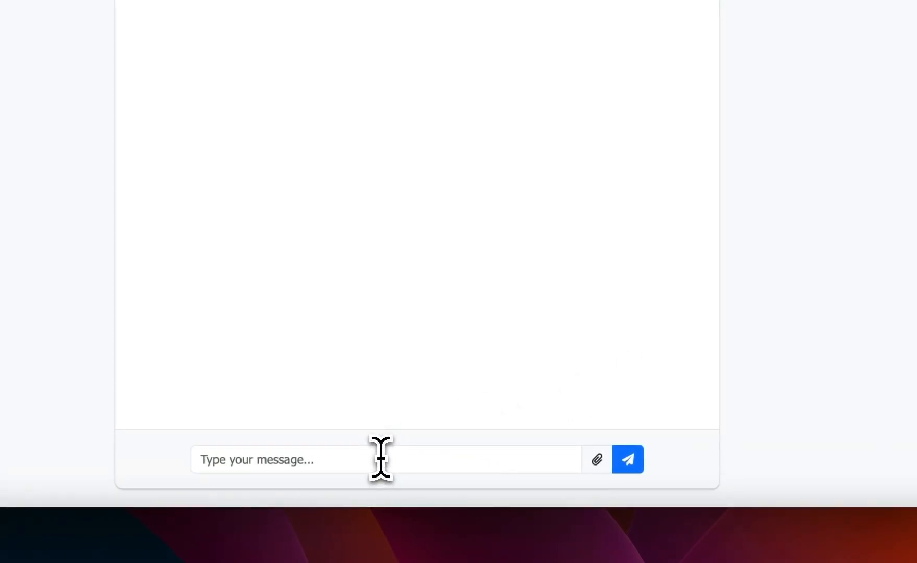
type("what is the title of this paper")
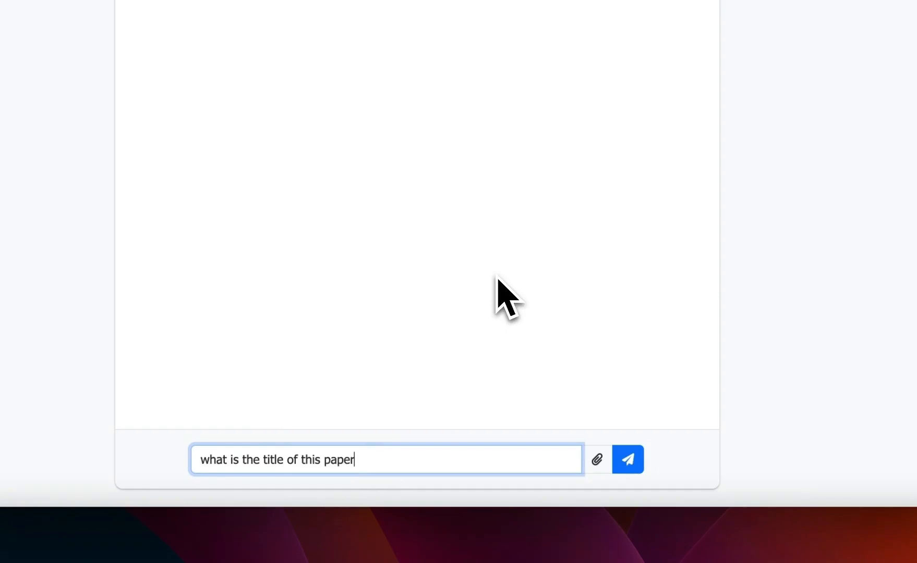
type("?")
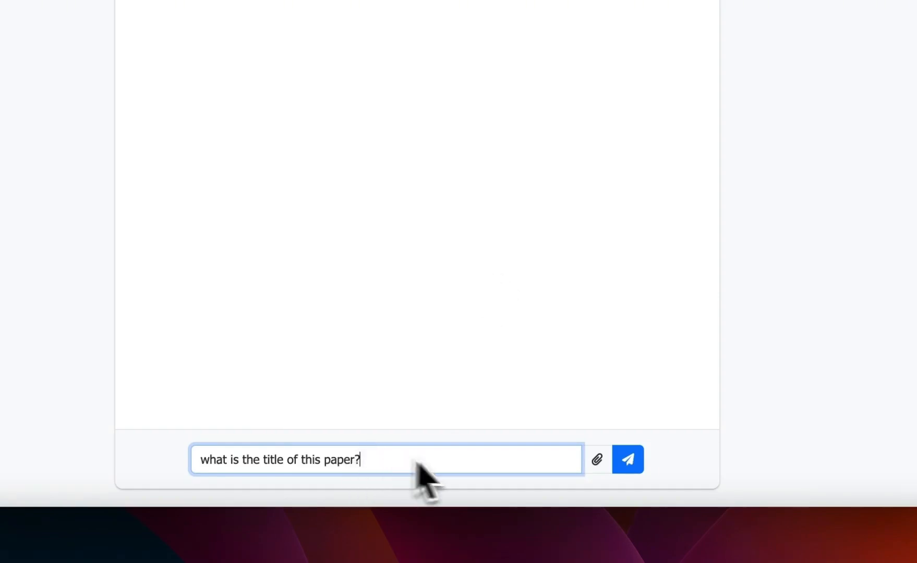
left_click(628, 459)
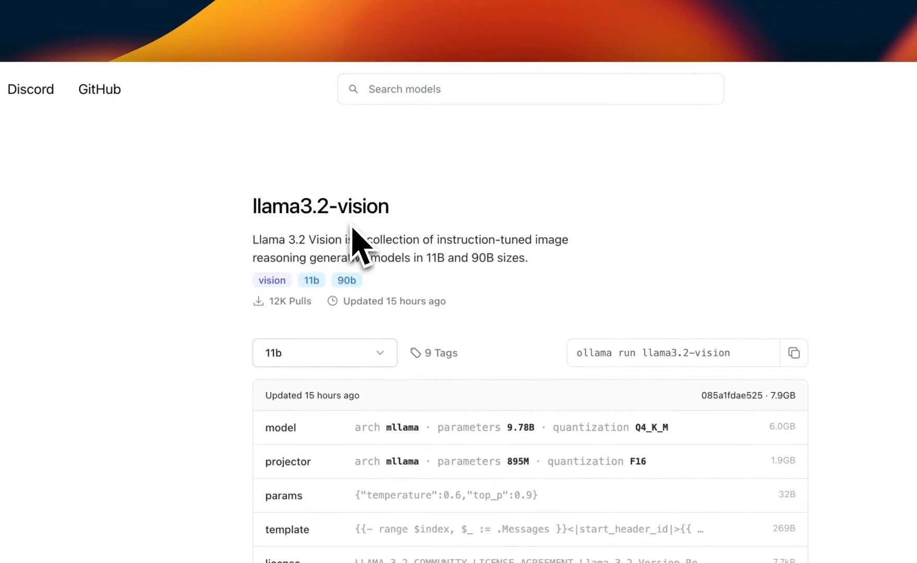
mouse_move(484, 276)
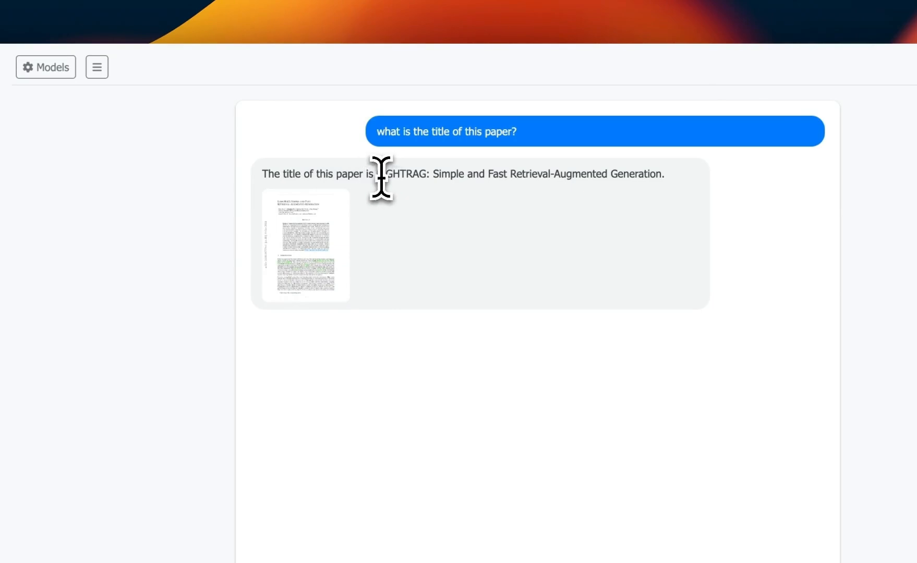
- Highlight the answered title 'LIGHTRAG: Simple and Fast Retrieval-Augmented Generation' in the chat
left_click_drag(374, 182, 661, 181)
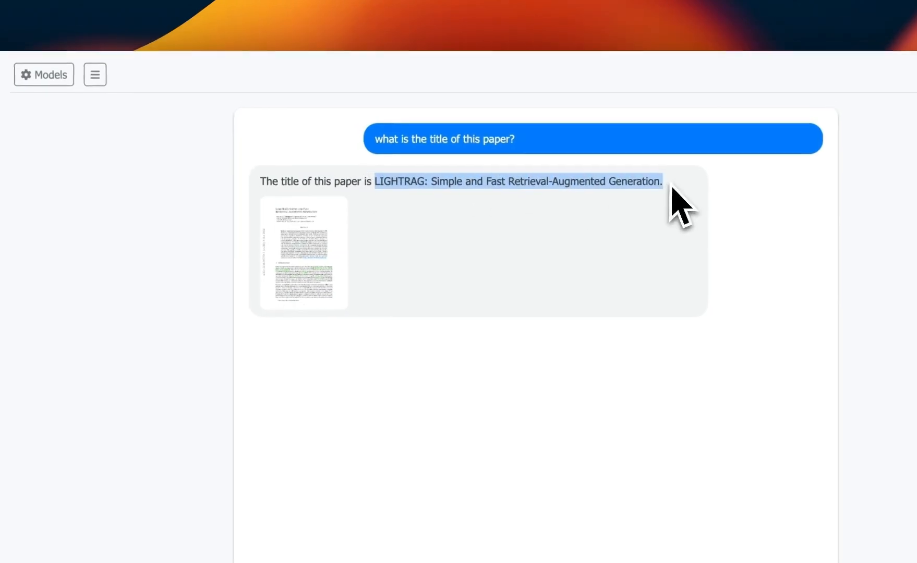
left_click(302, 254)
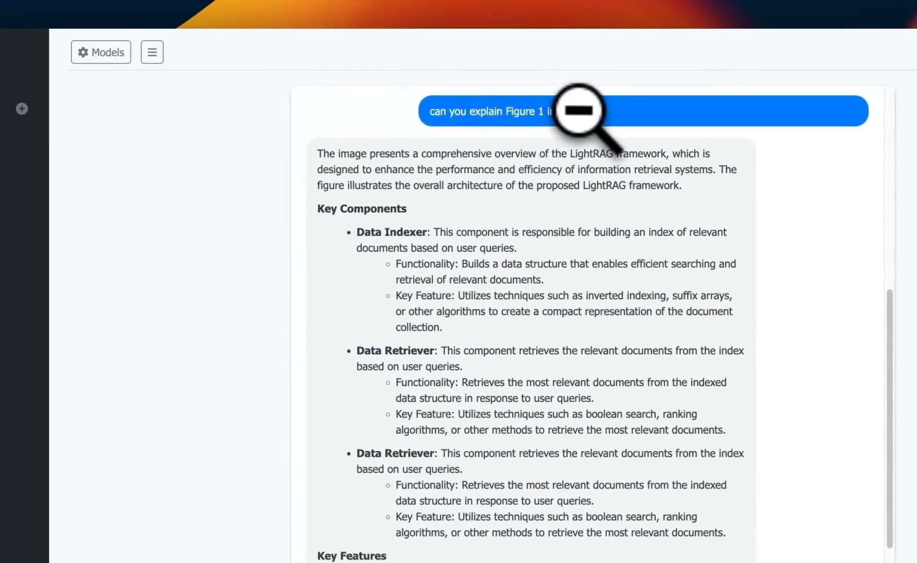
- Scroll through the Figure 1 explanation covering components, key features and conclusion
scroll("down", 3)
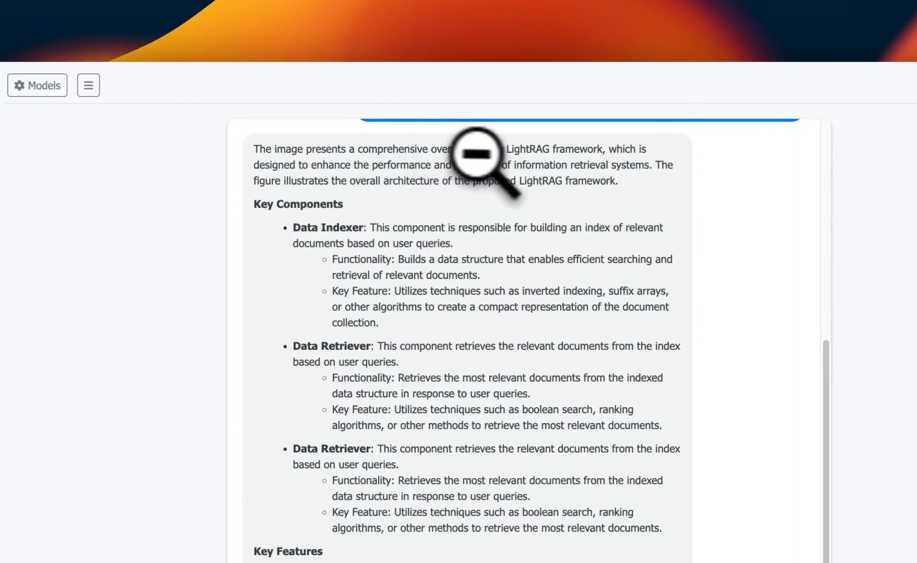
mouse_move(614, 155)
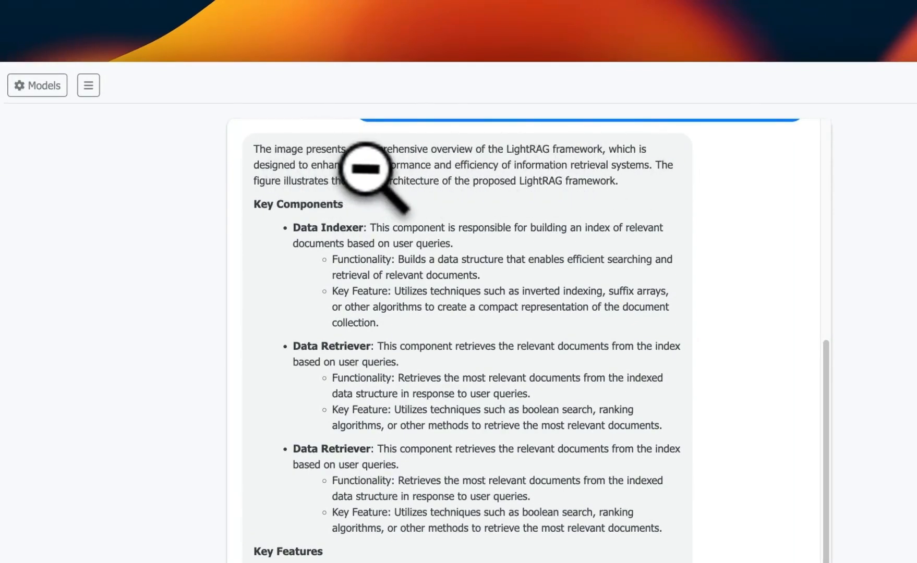
mouse_move(629, 170)
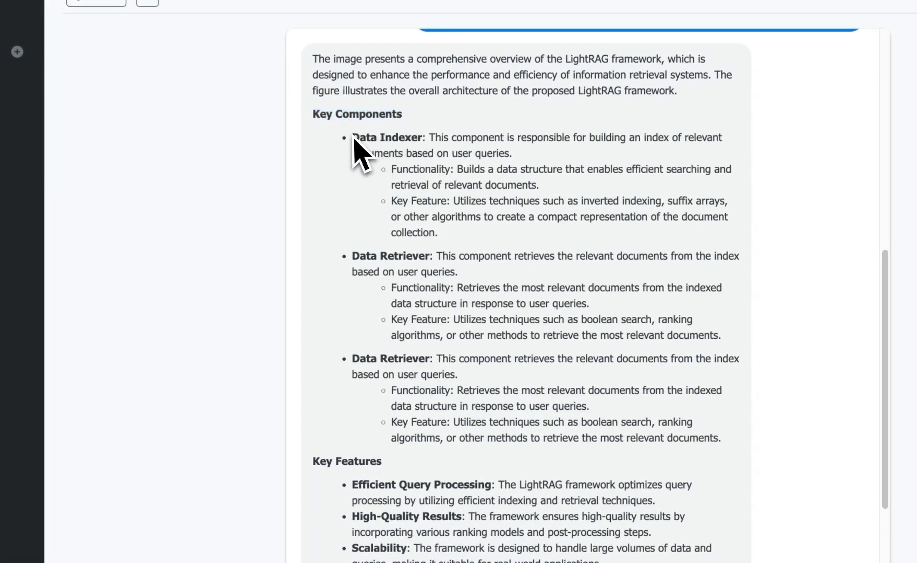
mouse_move(351, 258)
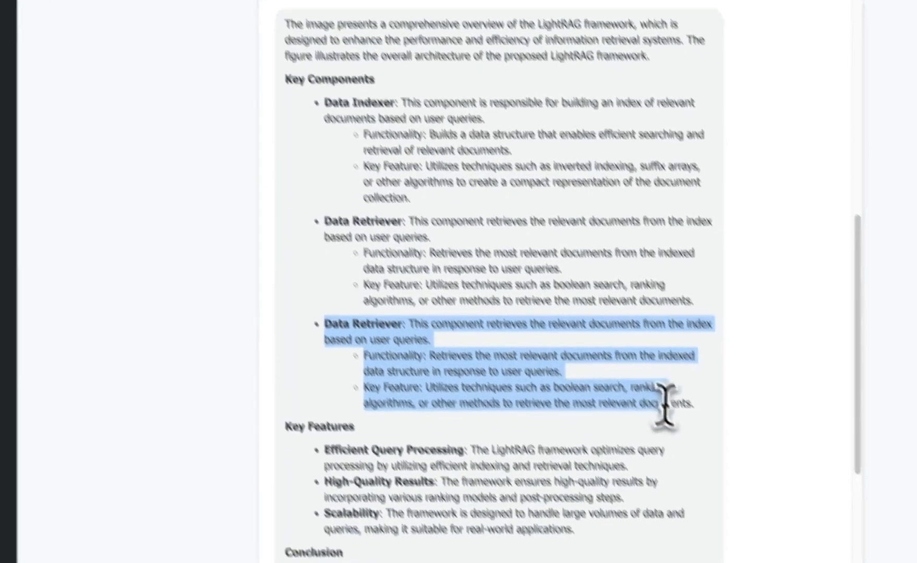
scroll("down", 3)
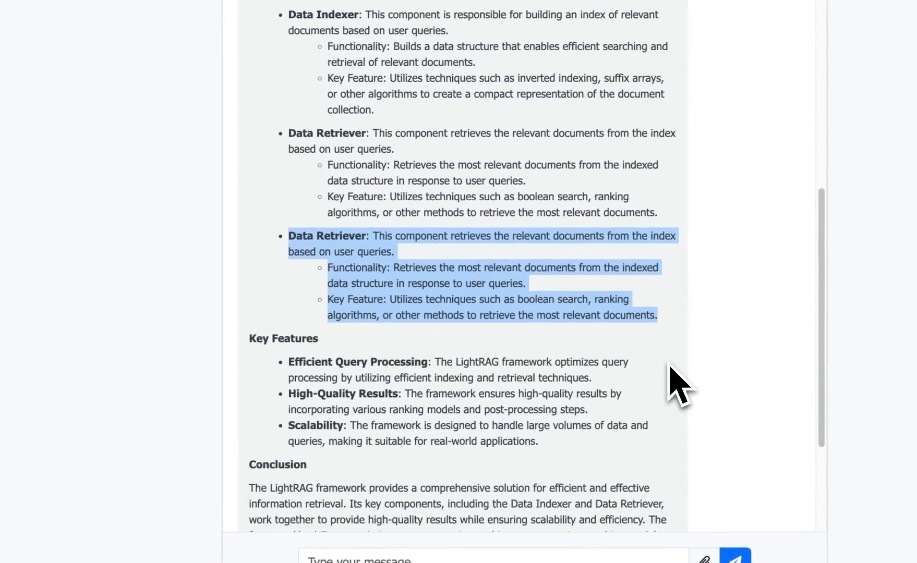
scroll("down", 3)
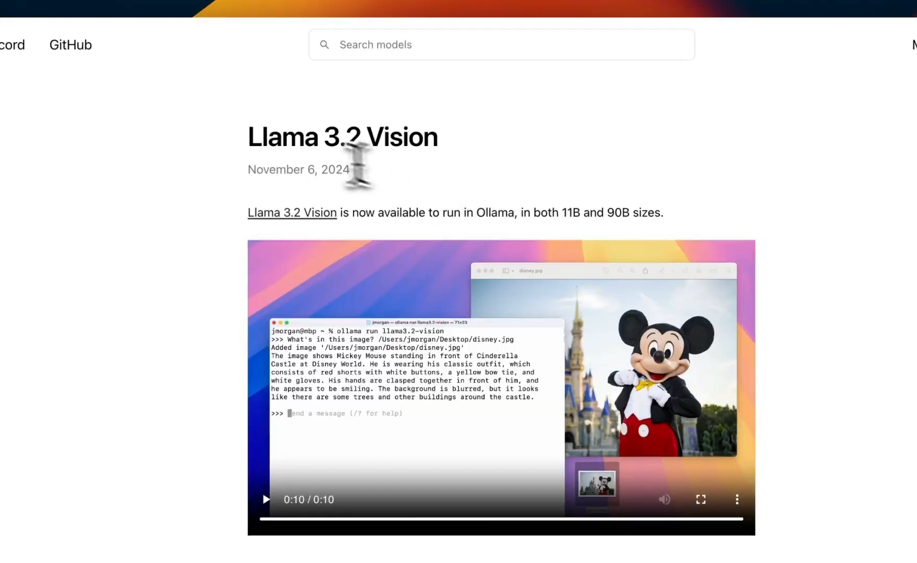
- Select the 'Llama 3.2 Vision' heading on the Ollama announcement post
triple_click(342, 137)
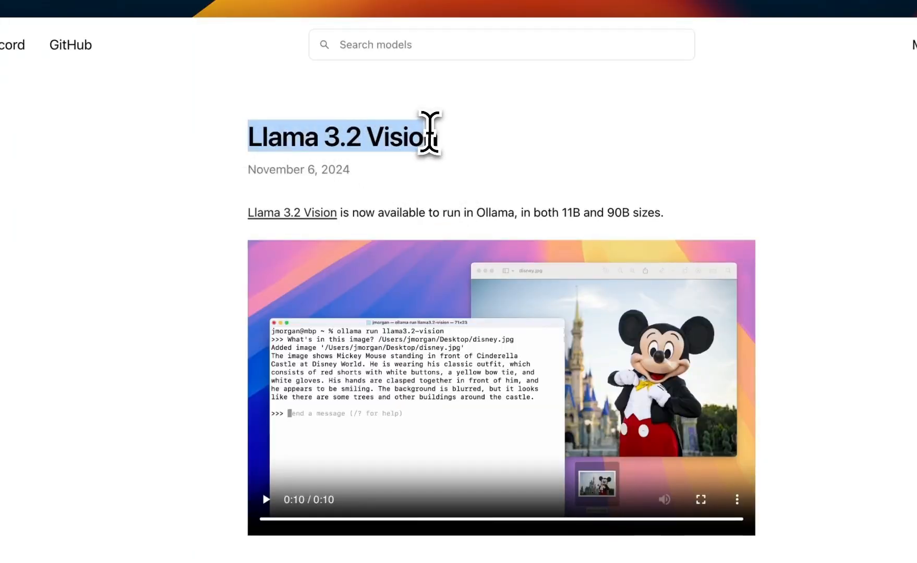
mouse_move(467, 158)
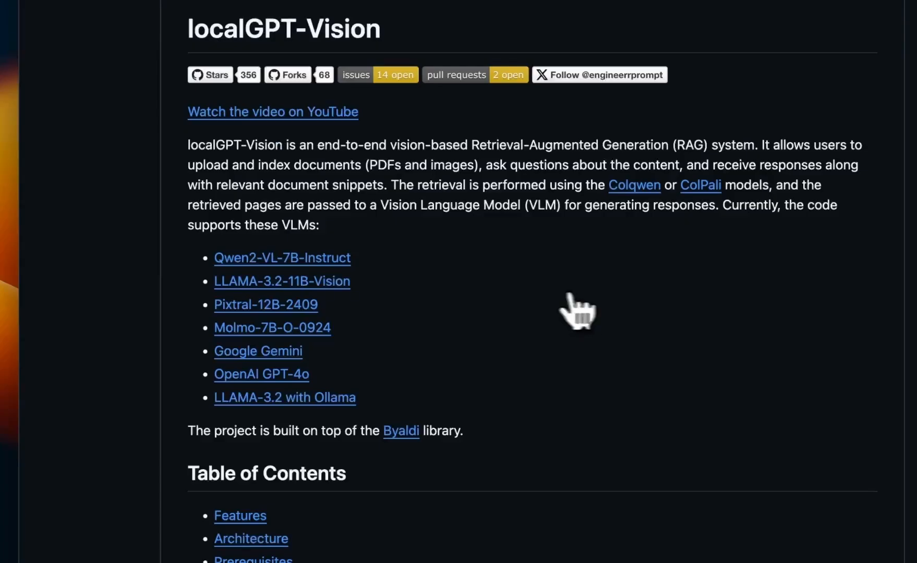
mouse_move(371, 287)
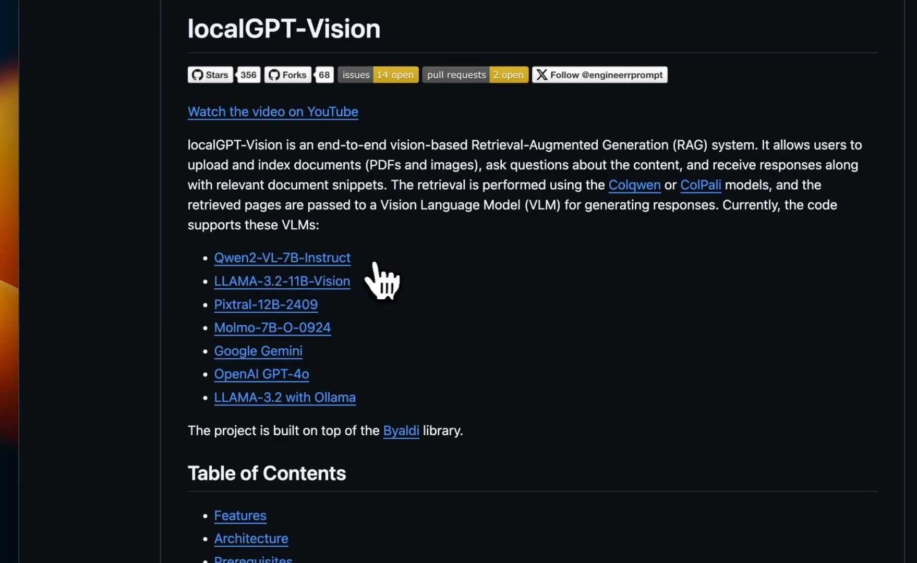
mouse_move(340, 365)
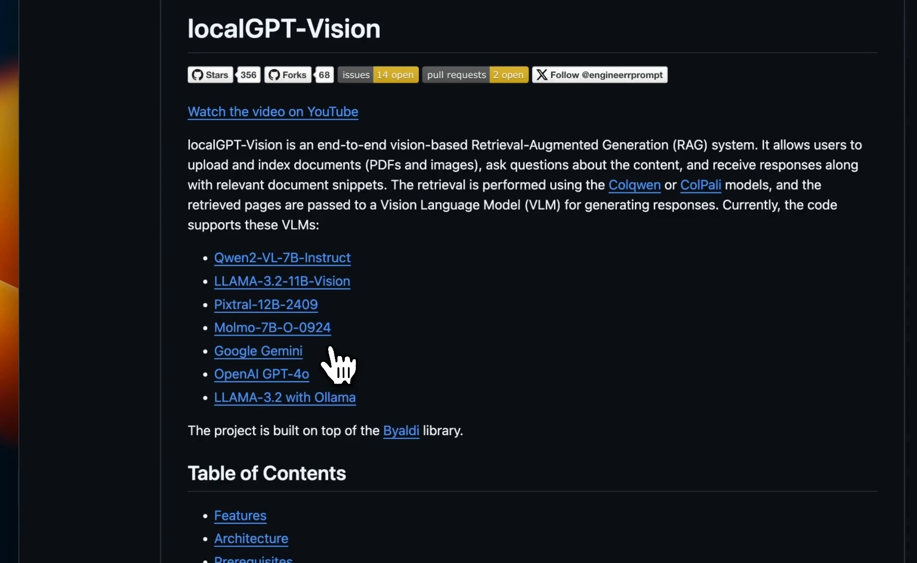
mouse_move(554, 393)
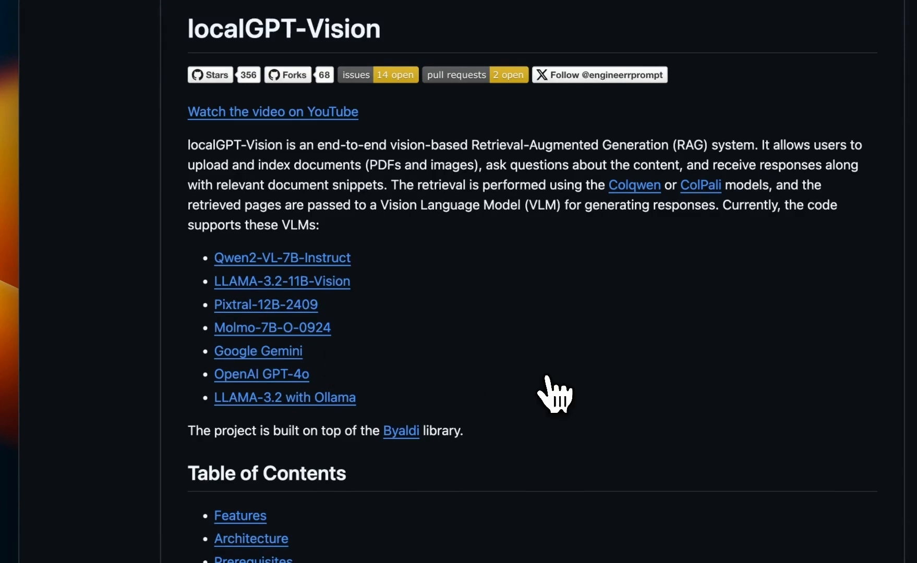
- Scroll the README's supported VLM list, then bring back the Llama 3.2 Vision page
scroll("down", 3)
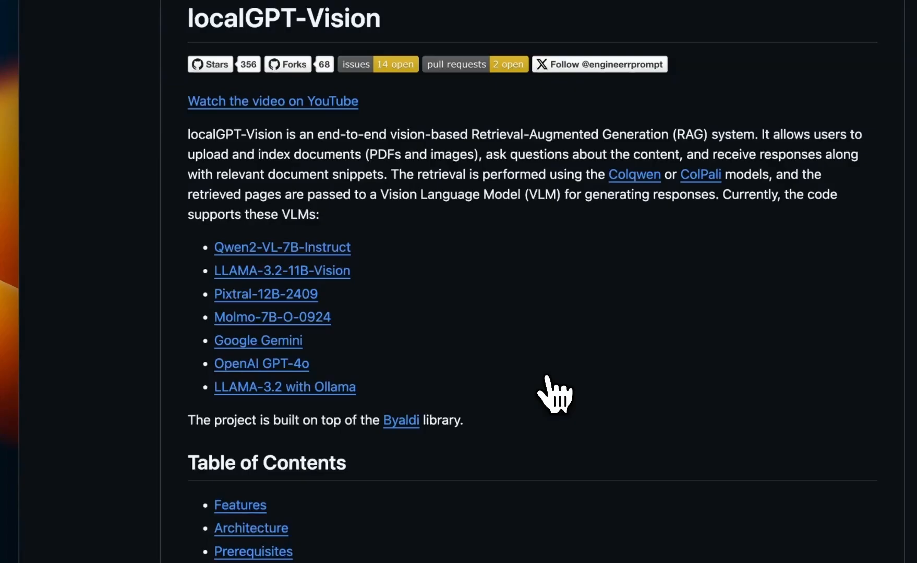
left_click(284, 387)
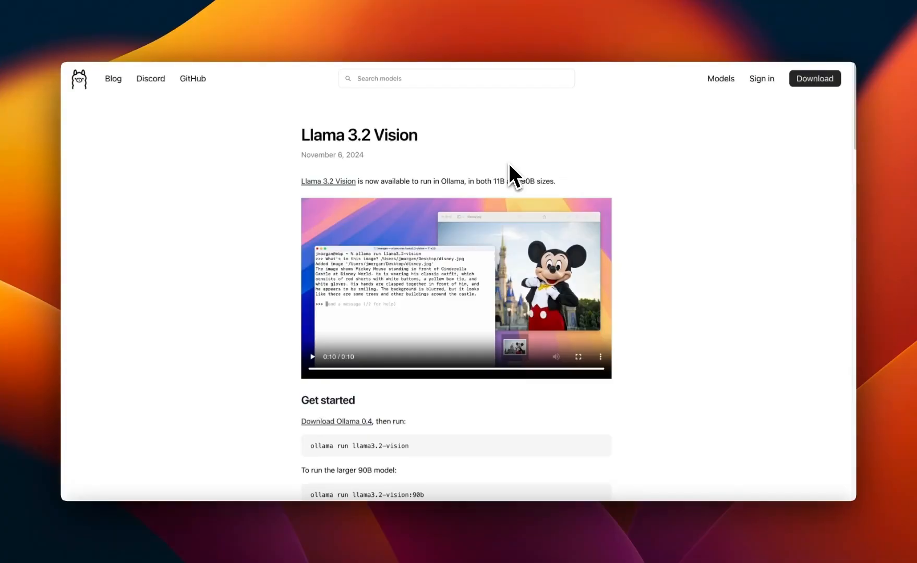
mouse_move(504, 182)
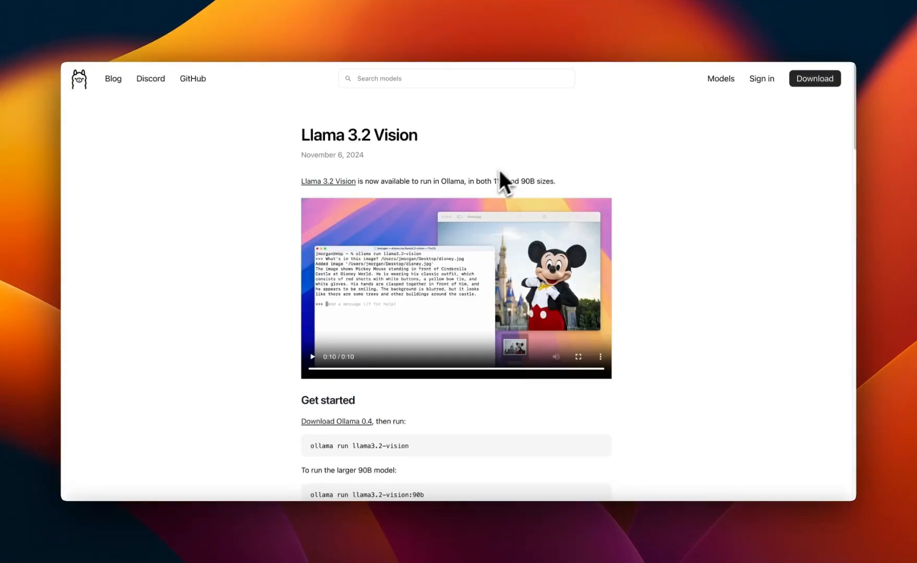